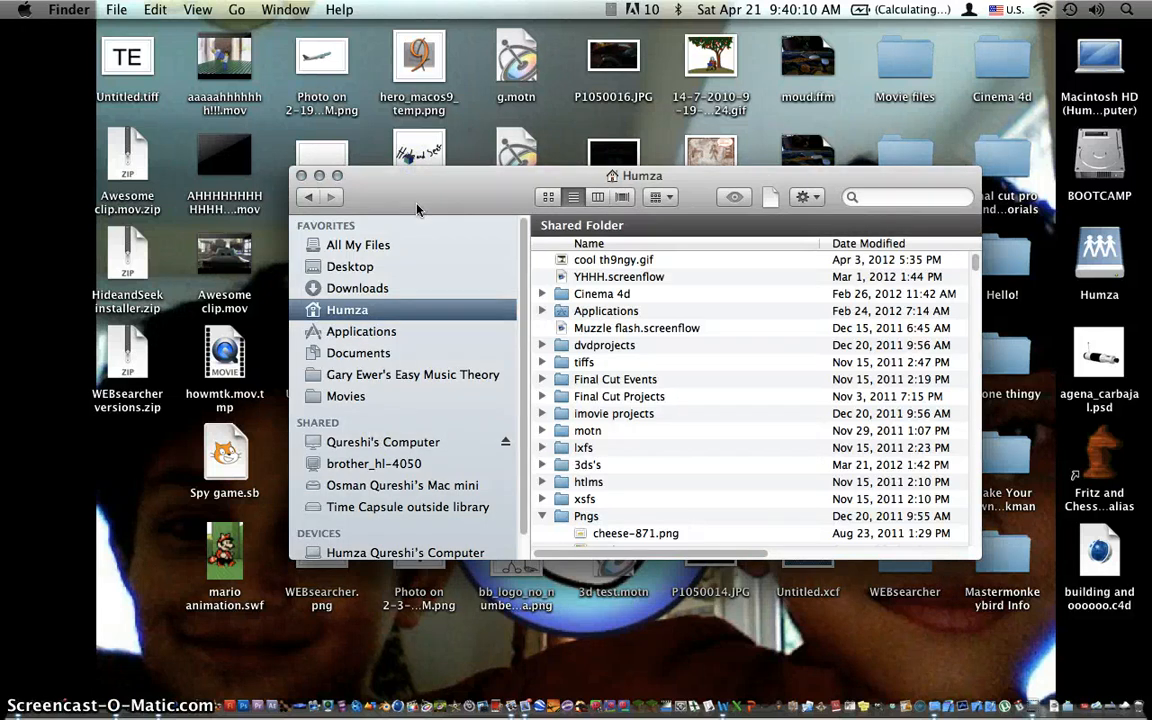
pyautogui.moveTo(953, 628)
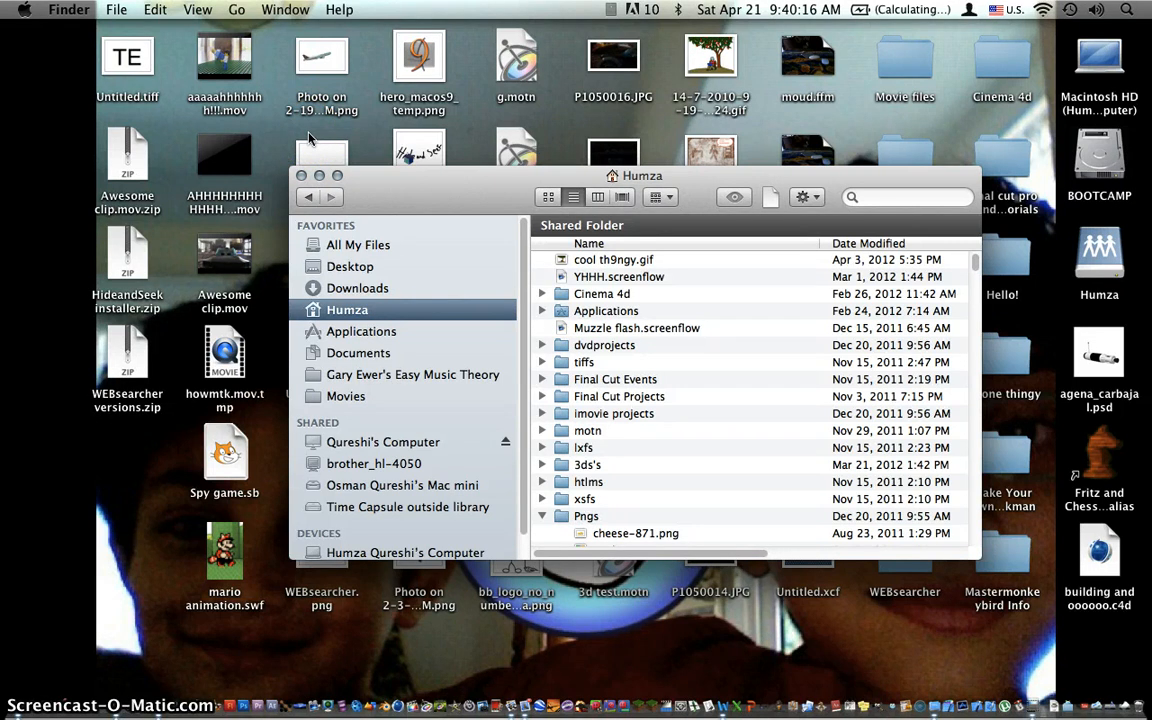
pyautogui.moveTo(172, 680)
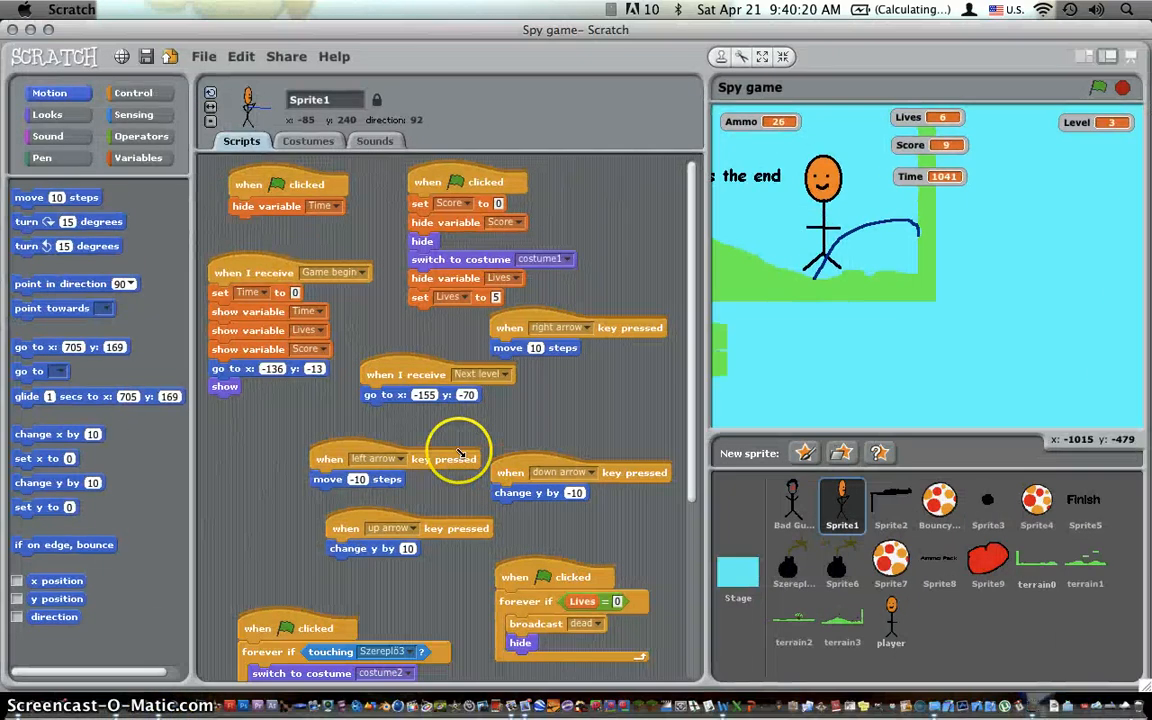
pyautogui.moveTo(628, 365)
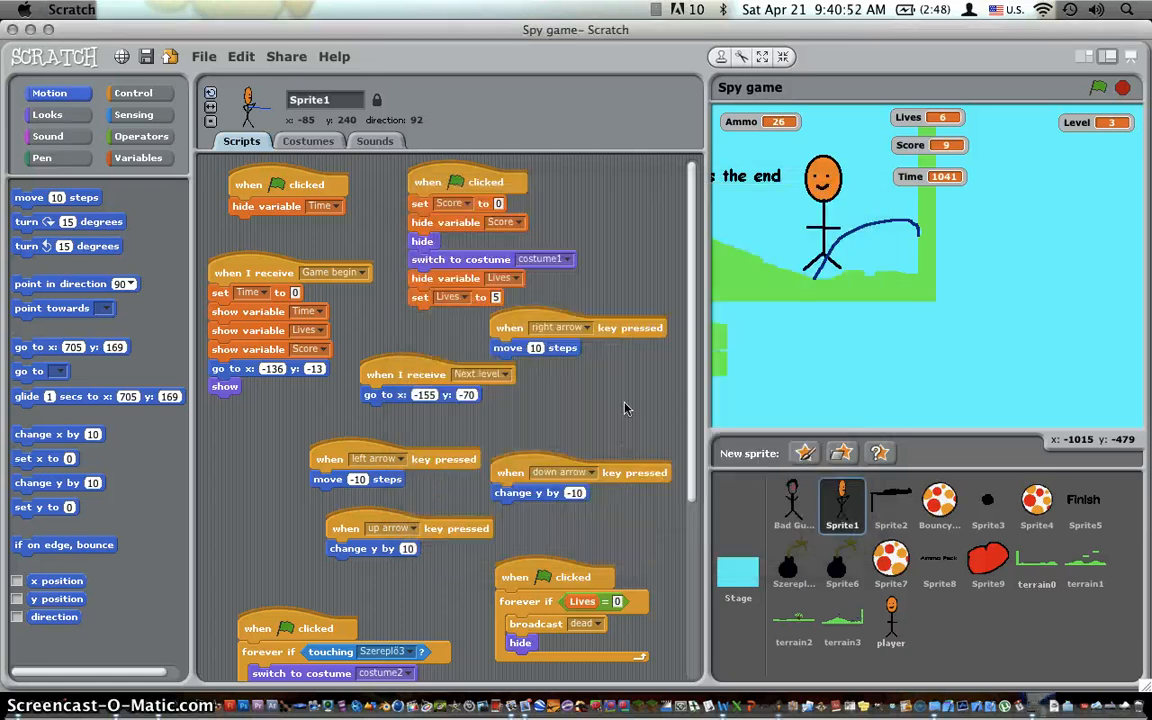
pyautogui.moveTo(475, 543)
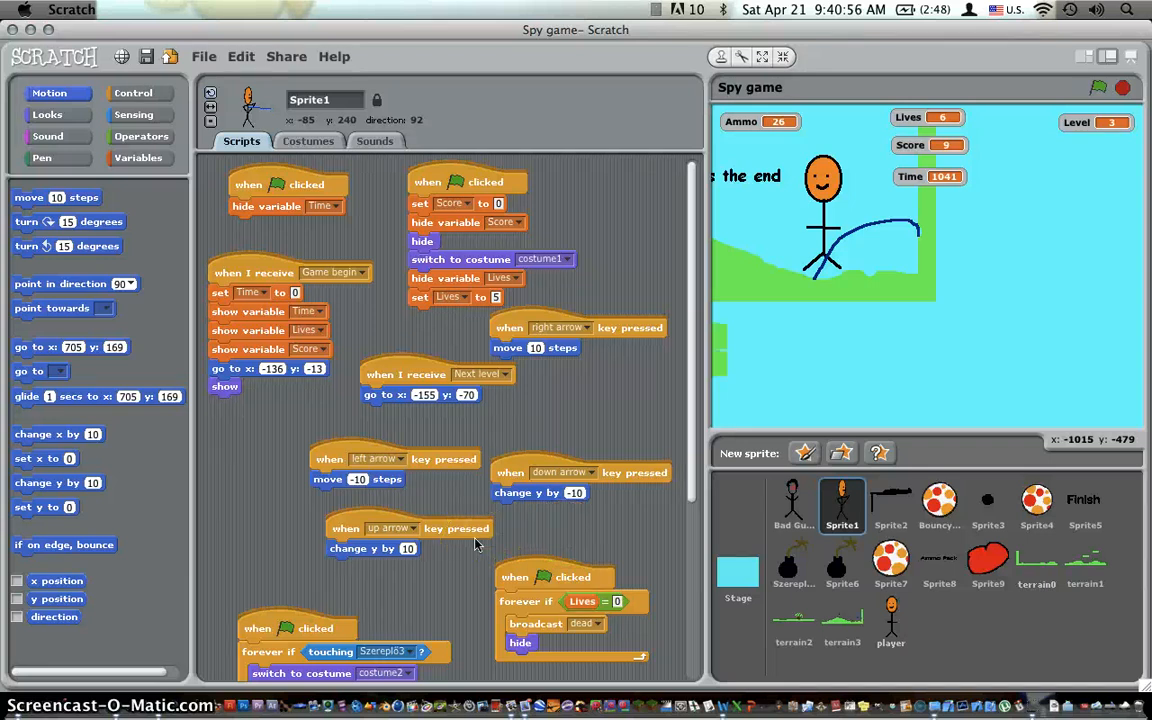
pyautogui.moveTo(965, 690)
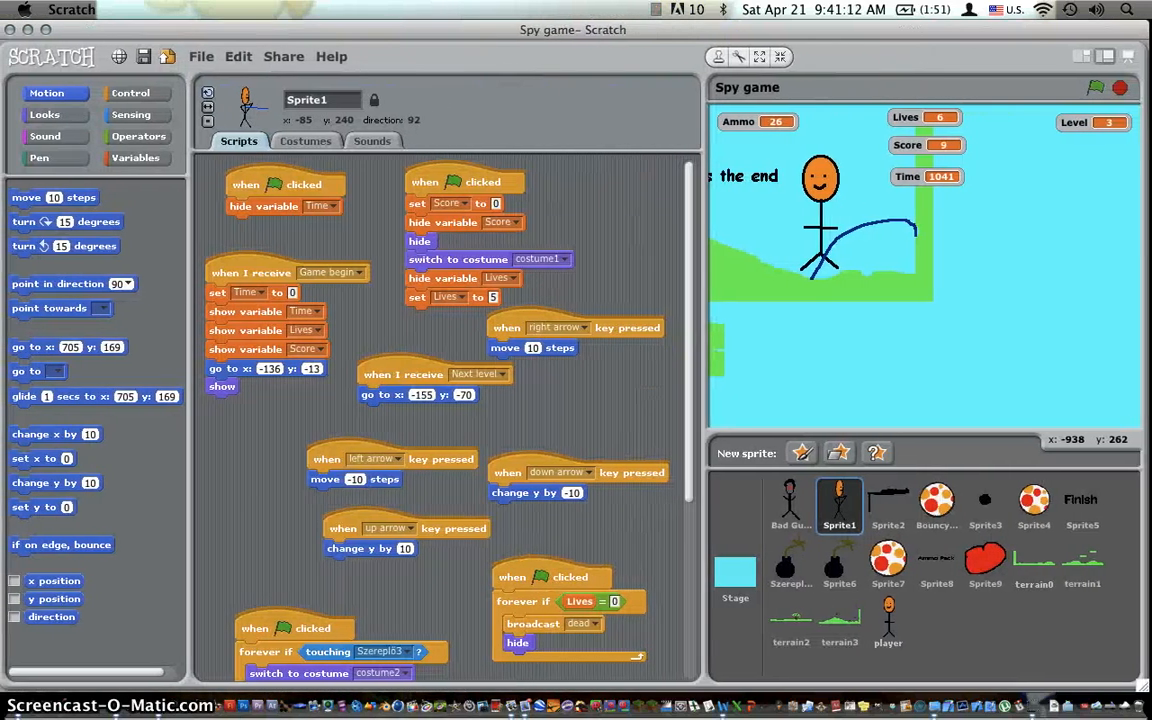
pyautogui.moveTo(468, 437)
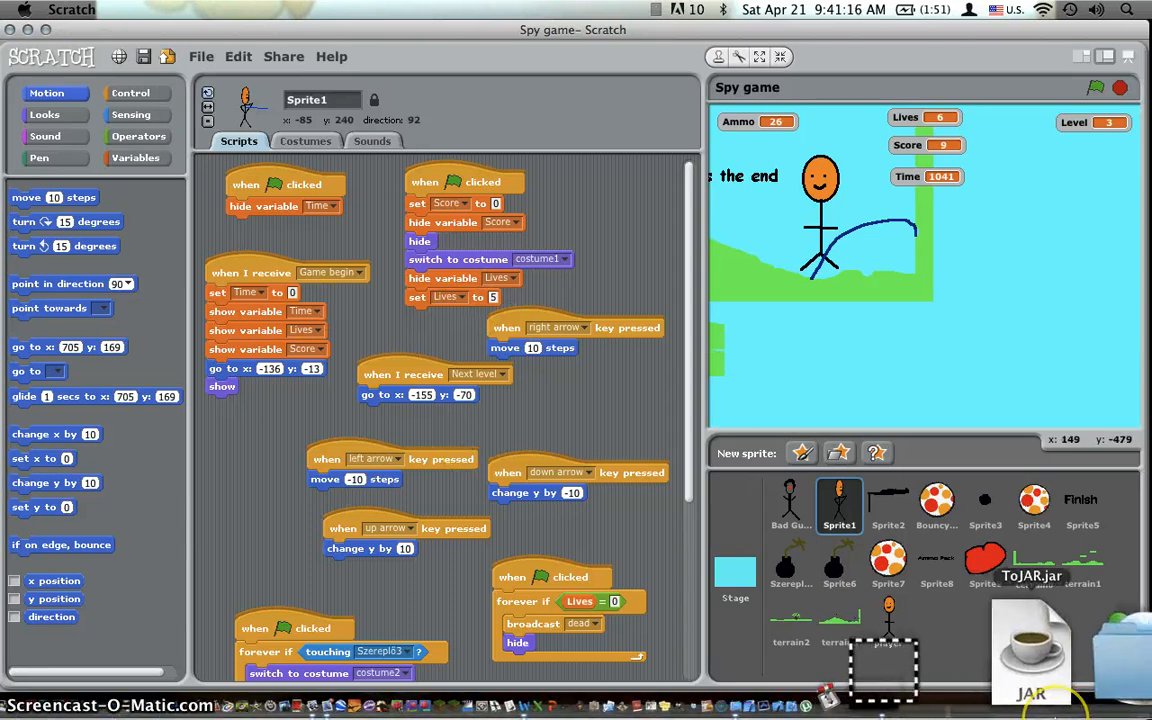
pyautogui.moveTo(825, 635)
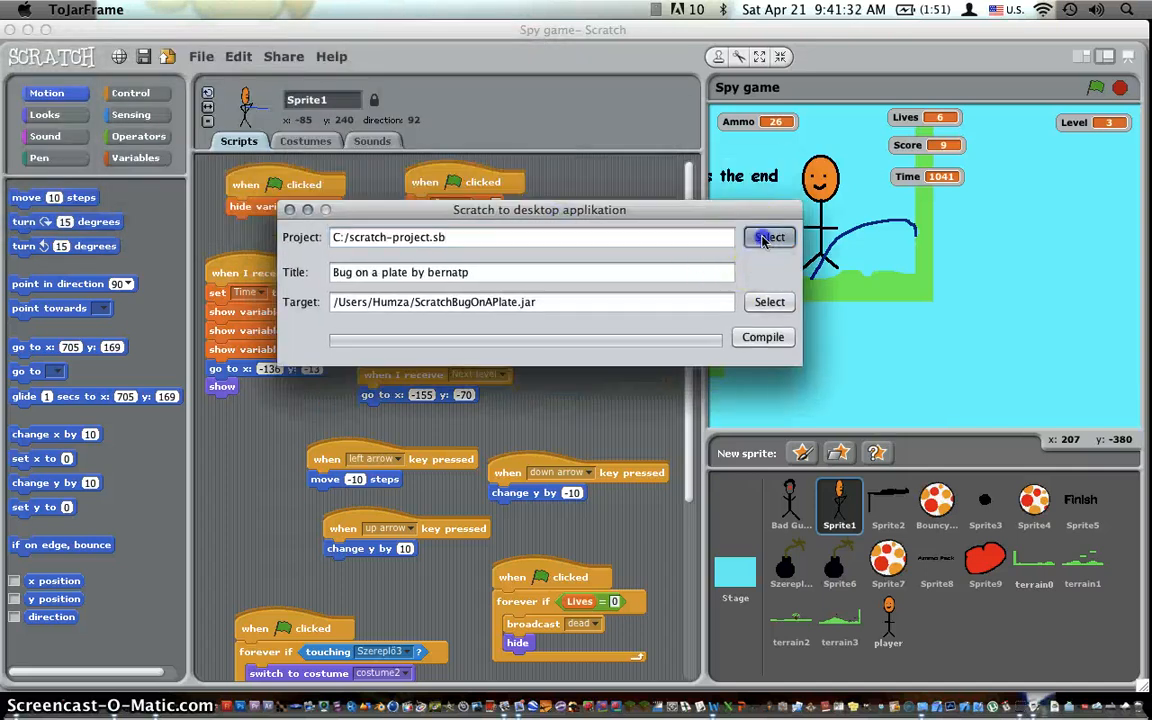
# Choose Spy game.sb from the Desktop as ToJAR's source project.
pyautogui.click(770, 237)
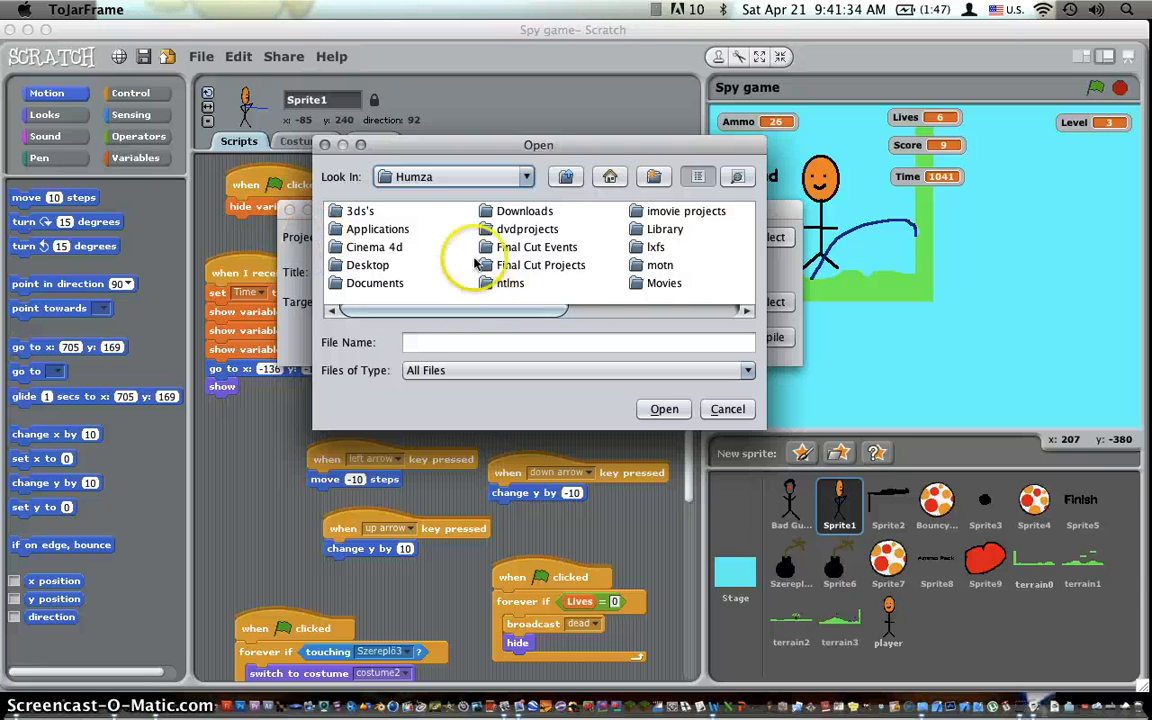
pyautogui.moveTo(340, 265)
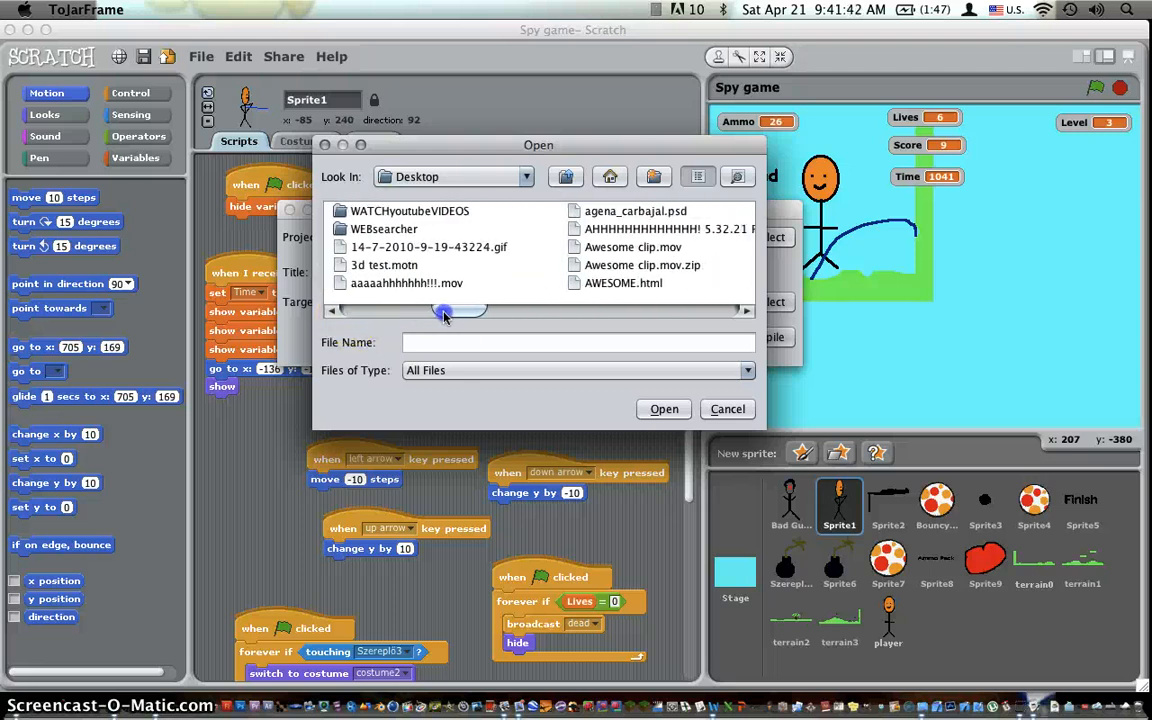
pyautogui.moveTo(445, 311); pyautogui.dragTo(468, 311)
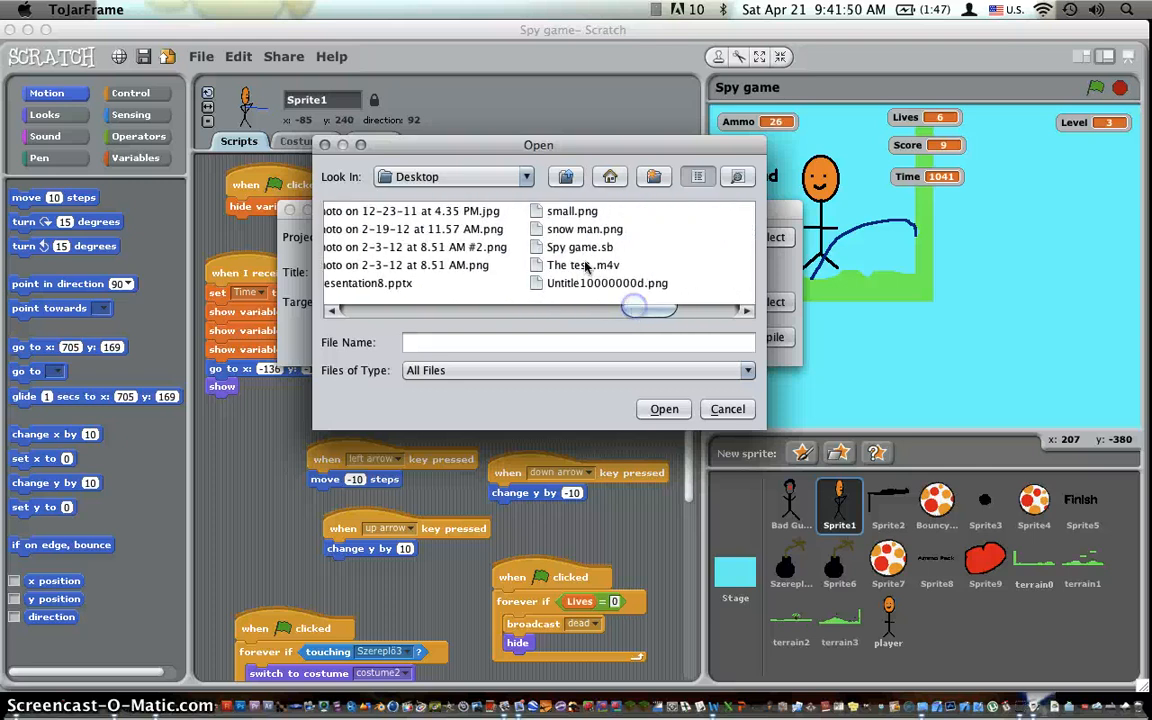
pyautogui.click(663, 408)
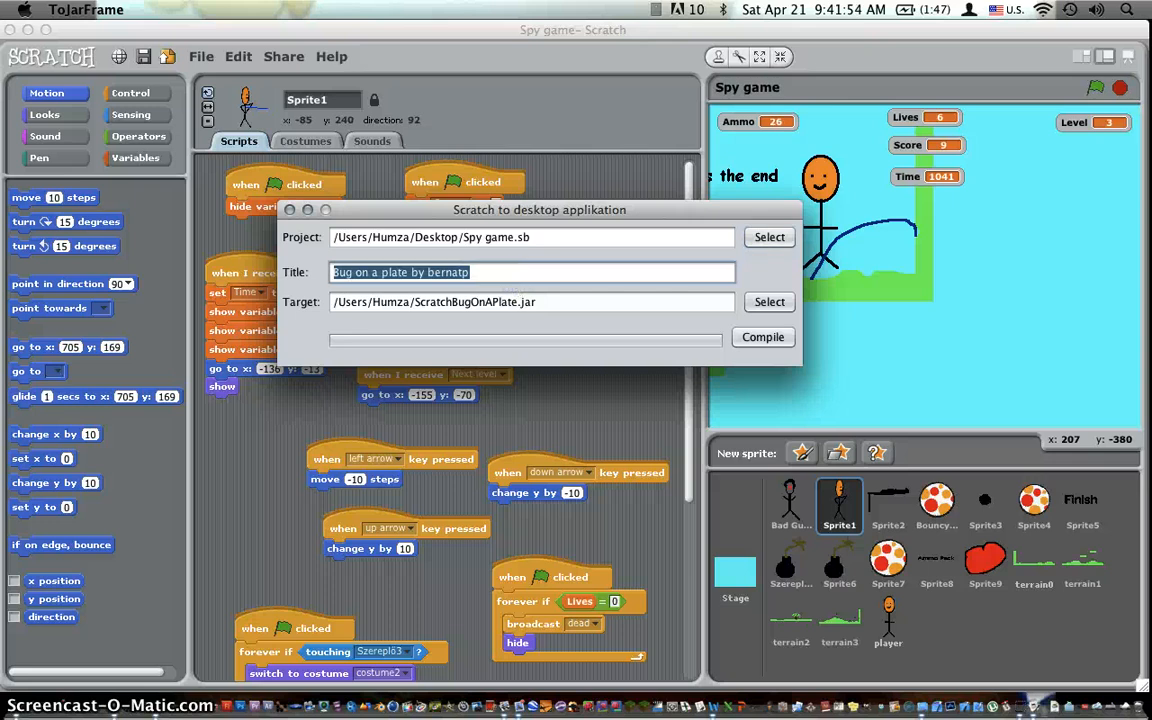
# Title the app 'Spy game', compile to Spy game.jar, and dismiss the success message.
pyautogui.write('Spy')
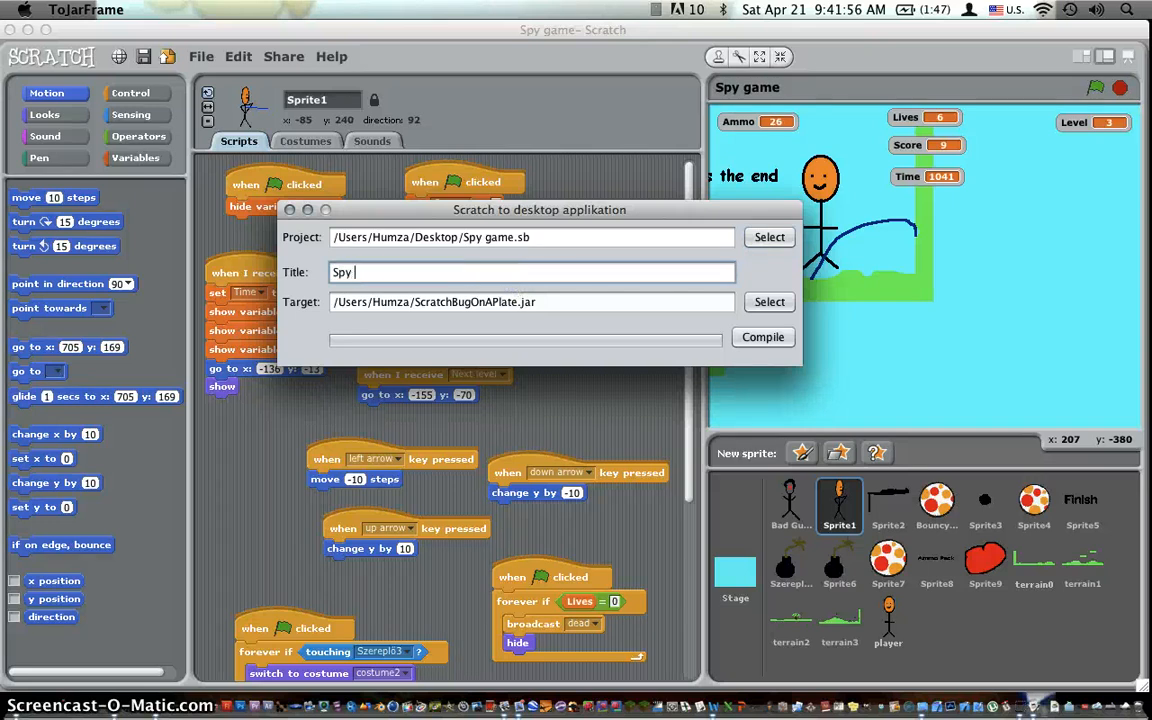
pyautogui.write('game.jar')
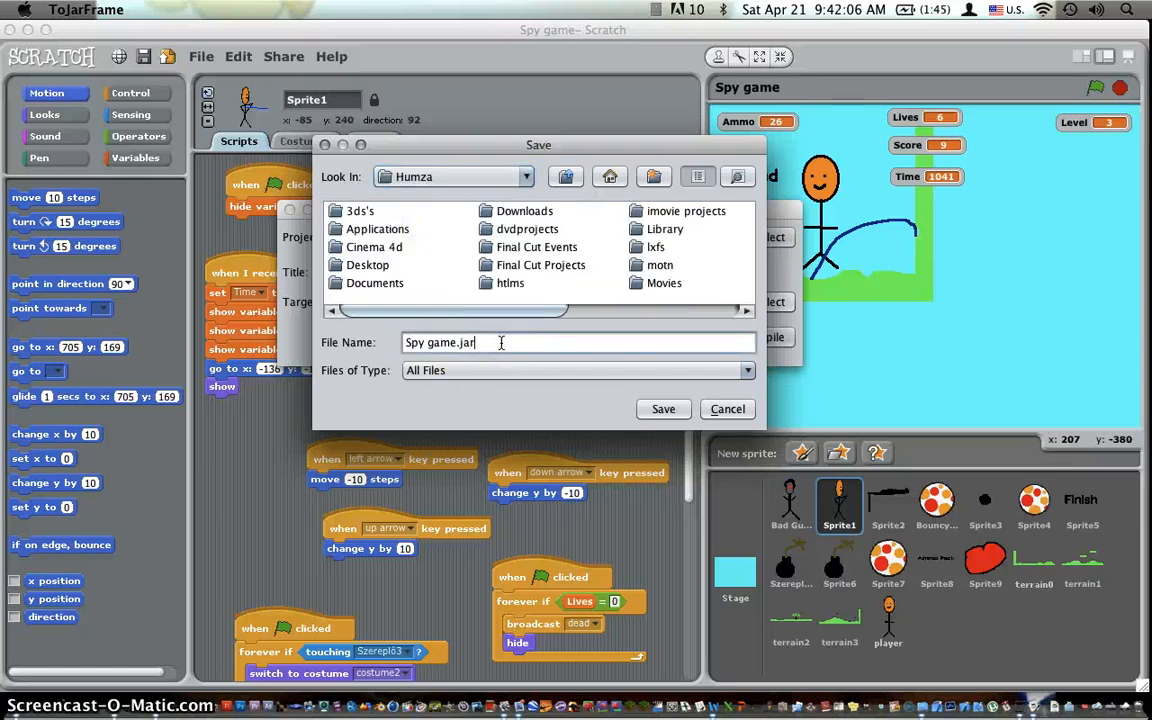
pyautogui.click(663, 409)
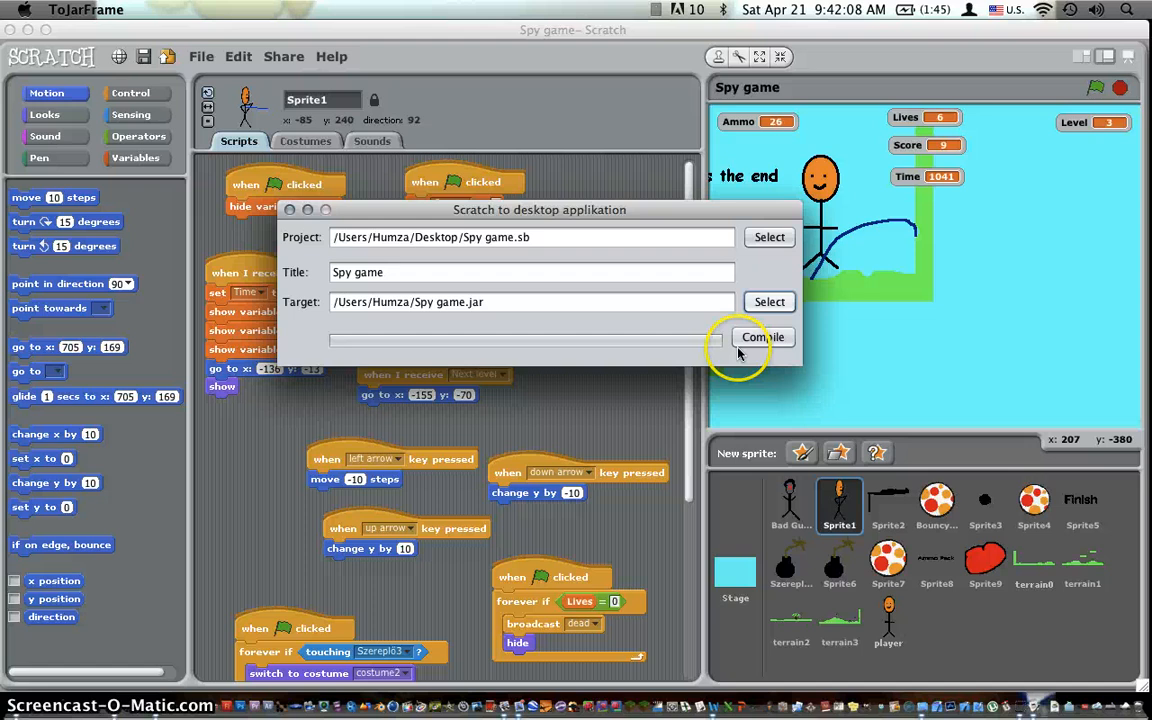
pyautogui.click(763, 337)
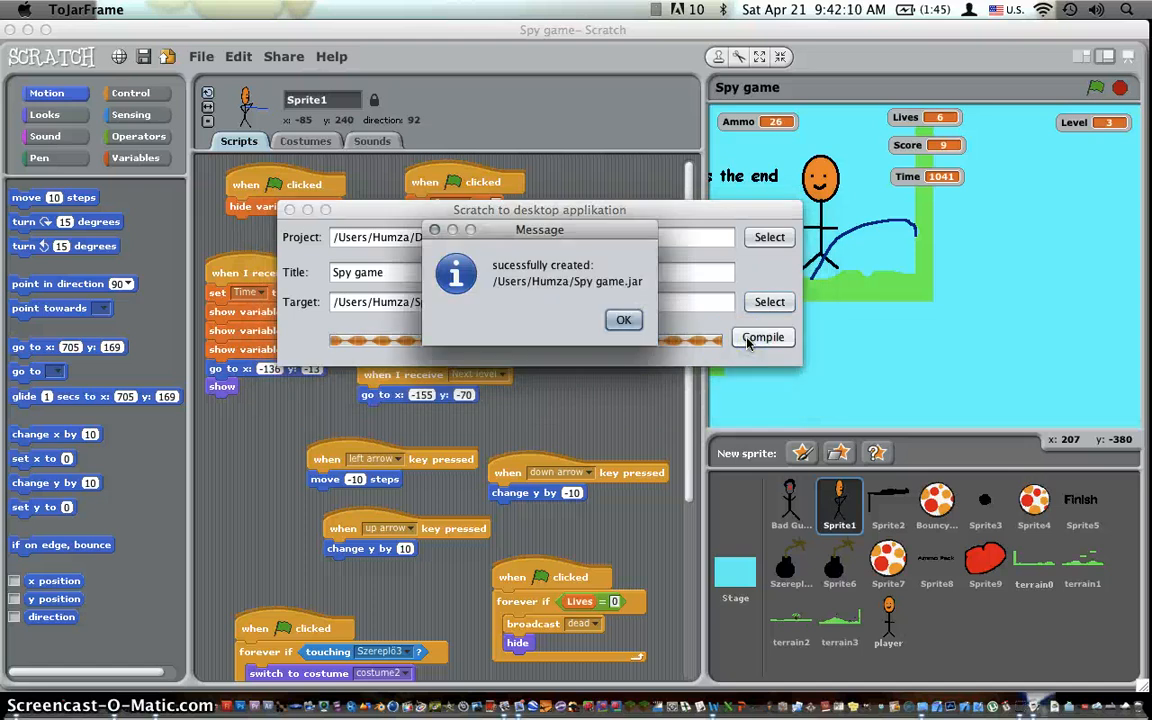
pyautogui.moveTo(478, 283)
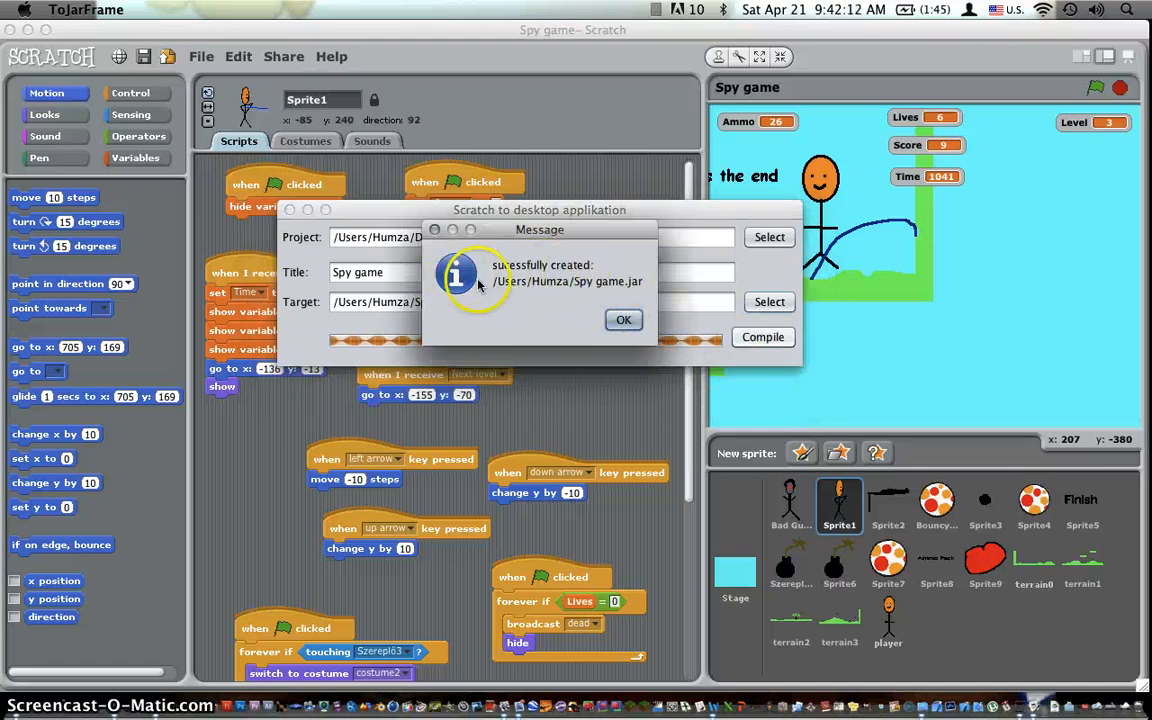
pyautogui.click(623, 319)
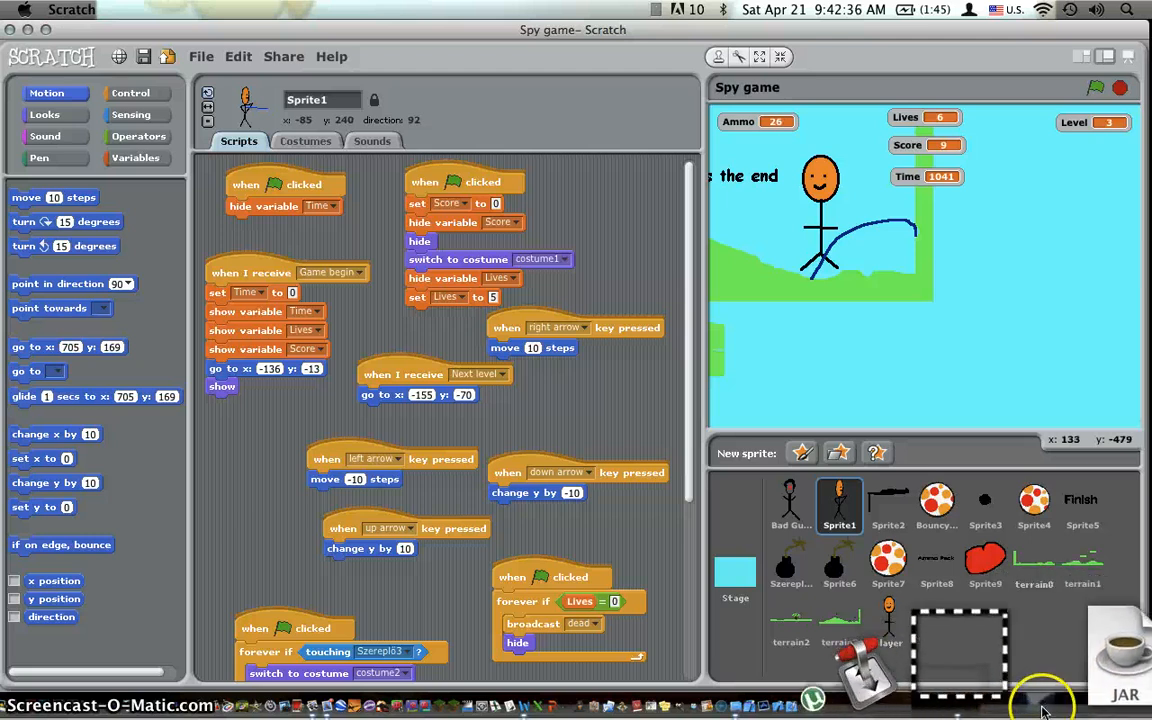
pyautogui.moveTo(1034, 500)
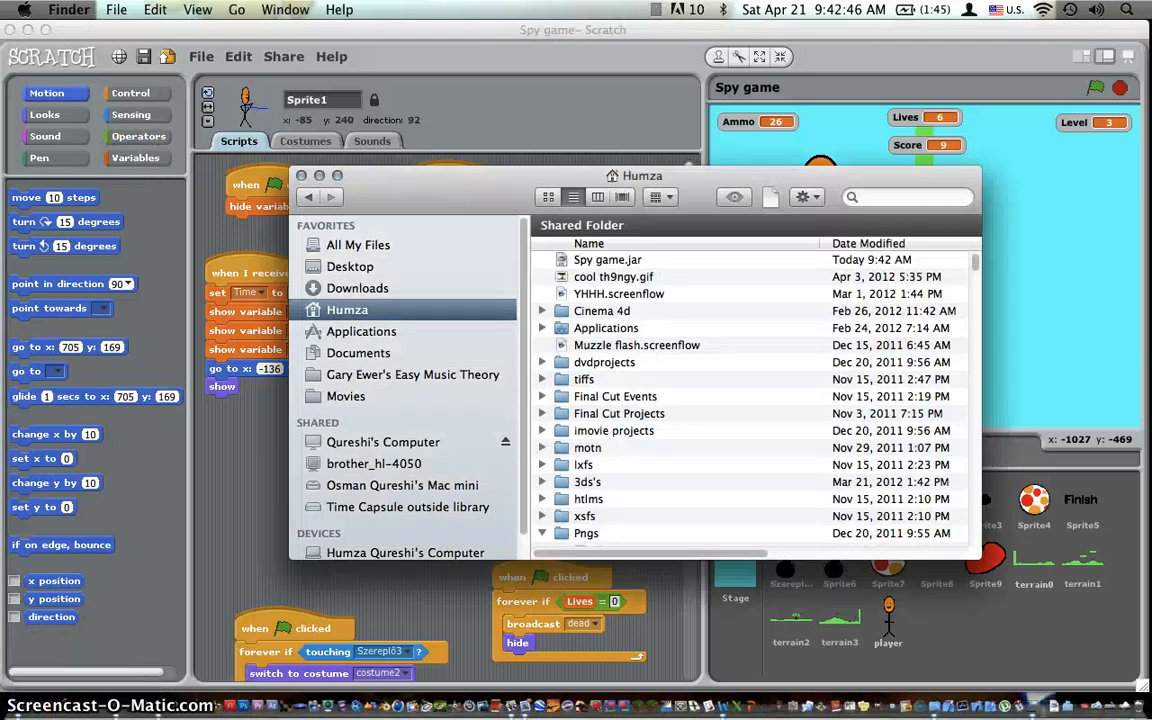
# Go to /usr/share/java/tools in Finder and open Jar Bundler.app.
pyautogui.click(236, 9)
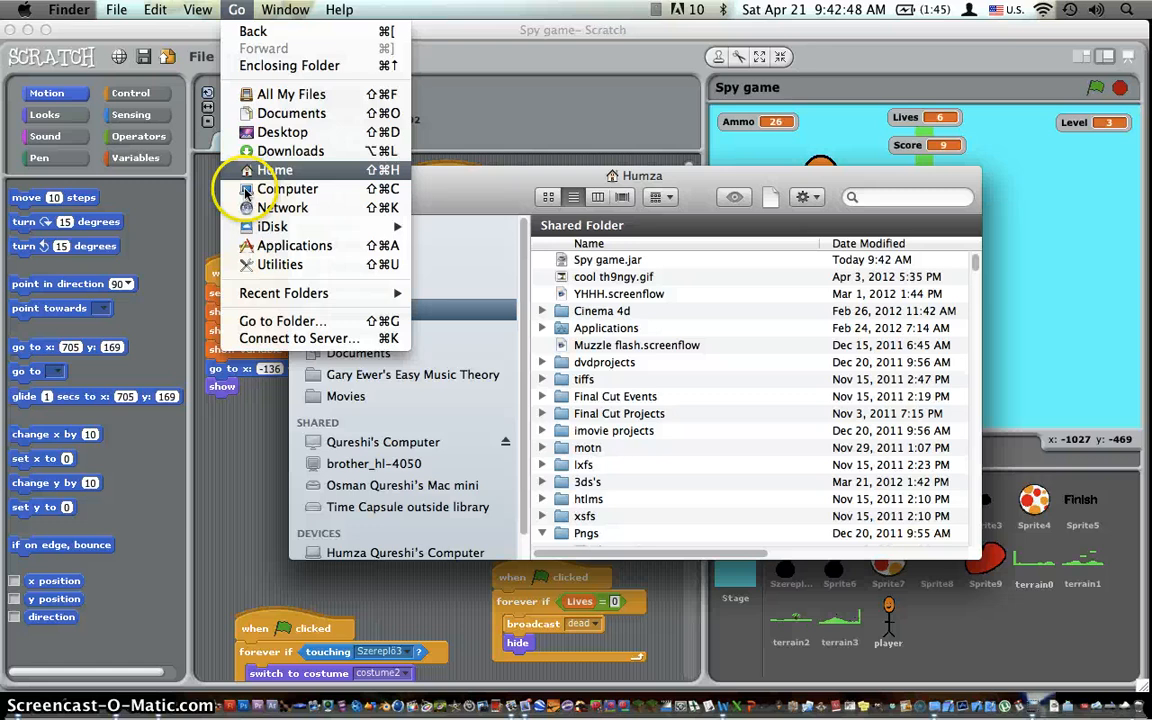
pyautogui.click(283, 320)
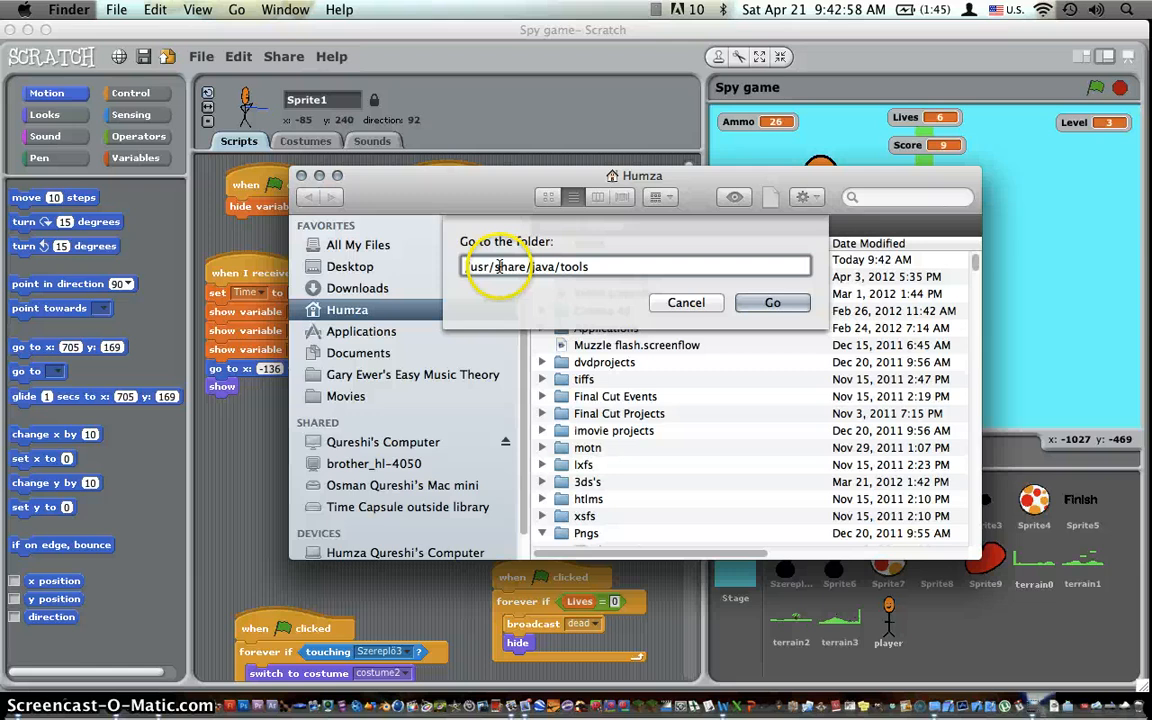
pyautogui.write('/usr/share/java/tools')
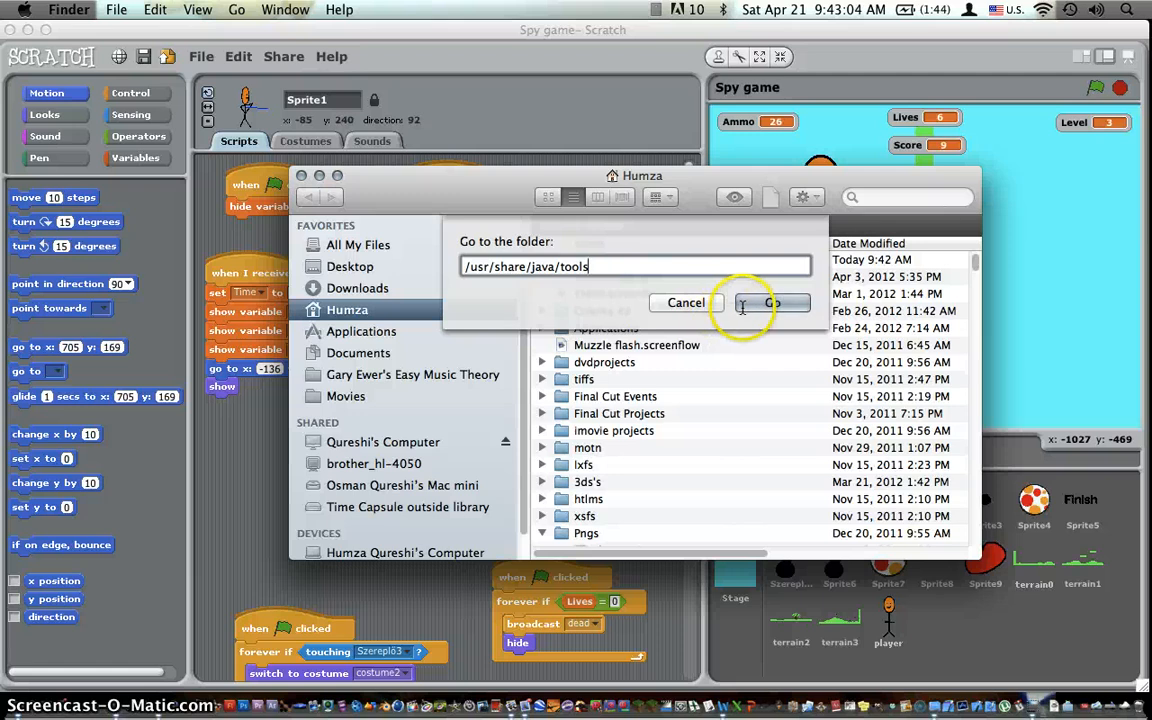
pyautogui.click(771, 303)
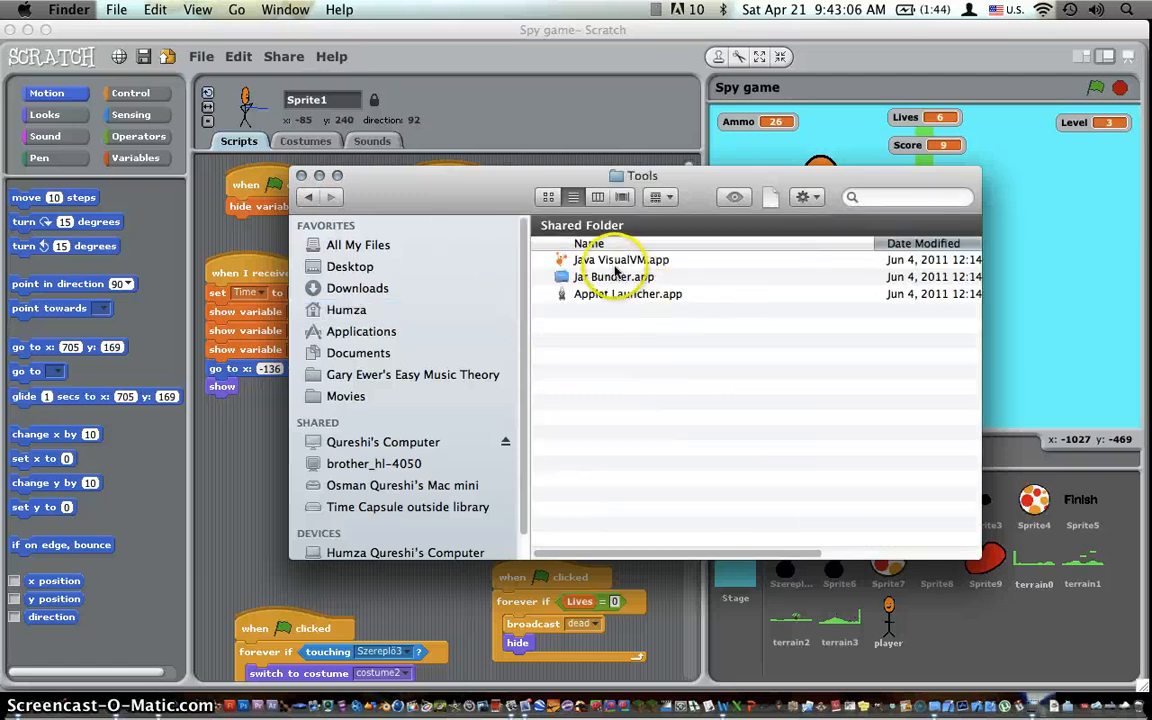
pyautogui.click(613, 276)
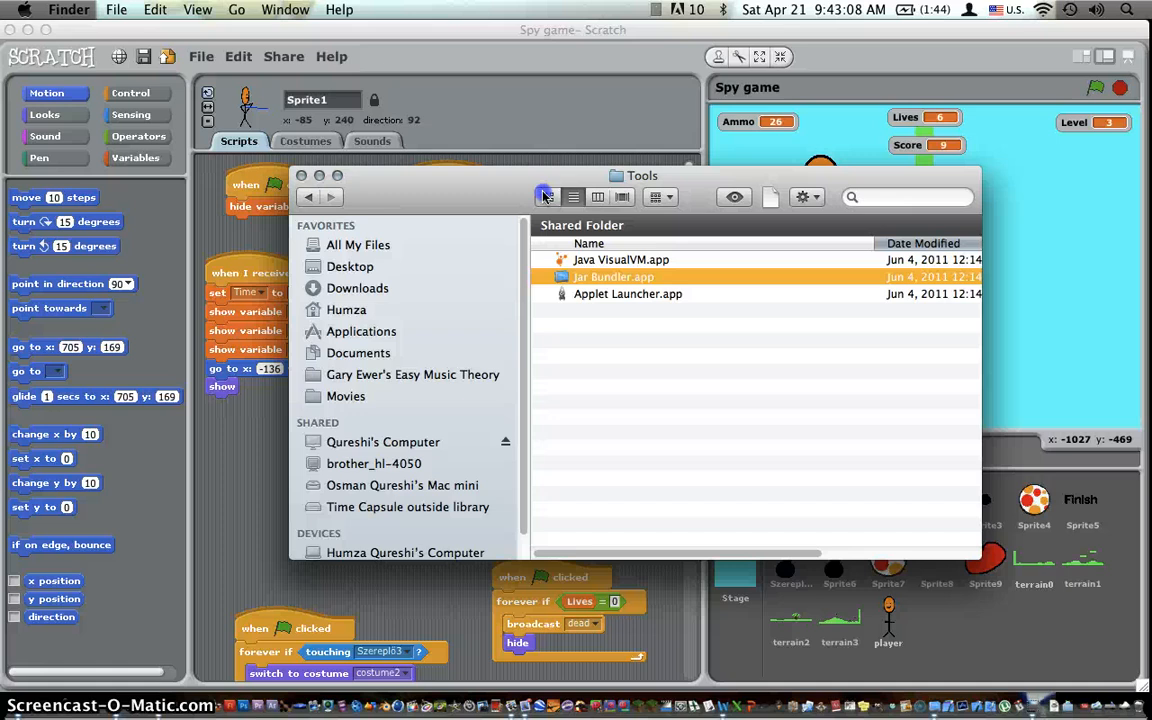
pyautogui.click(548, 196)
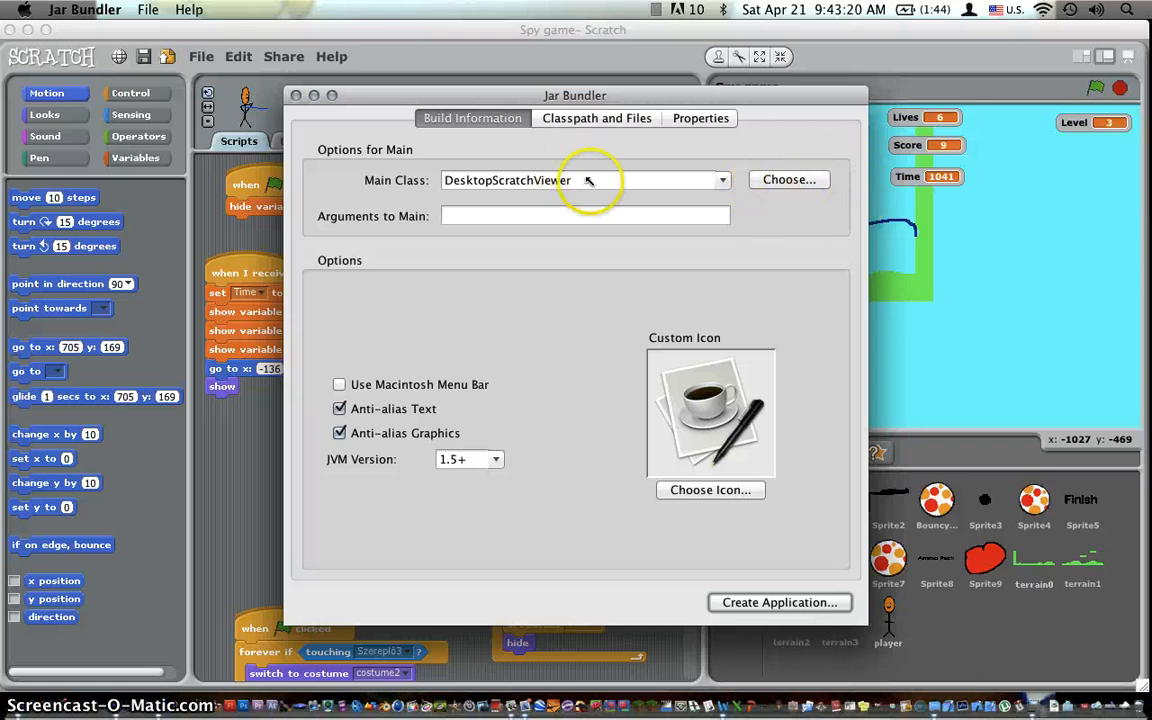
pyautogui.moveTo(783, 253)
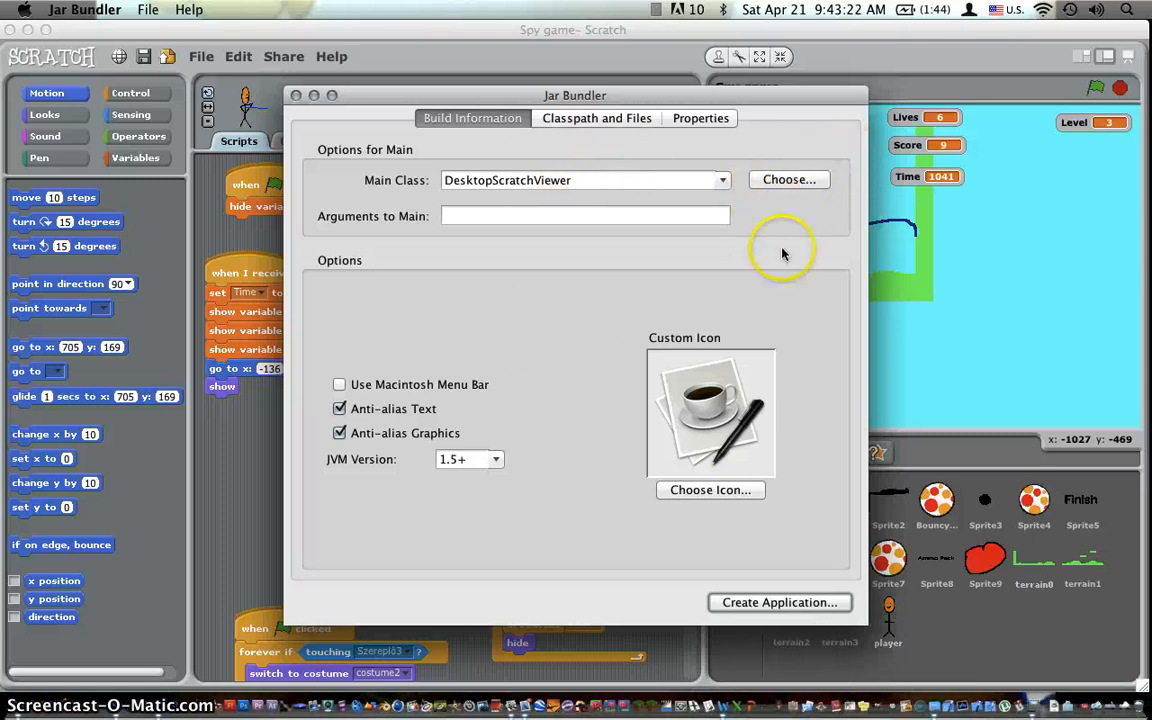
# Choose Spy game.jar as the main-class file, keeping DesktopScratchViewer as main class.
pyautogui.click(788, 179)
pyautogui.write('Spy game.jar')
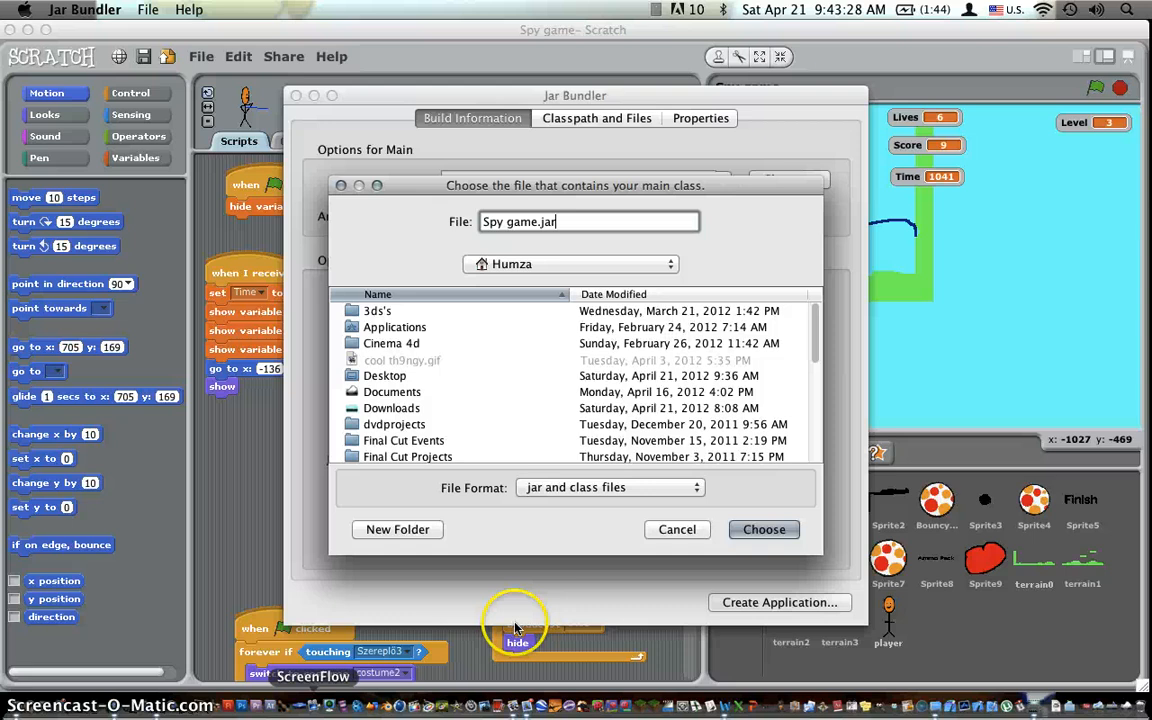
pyautogui.moveTo(590, 405)
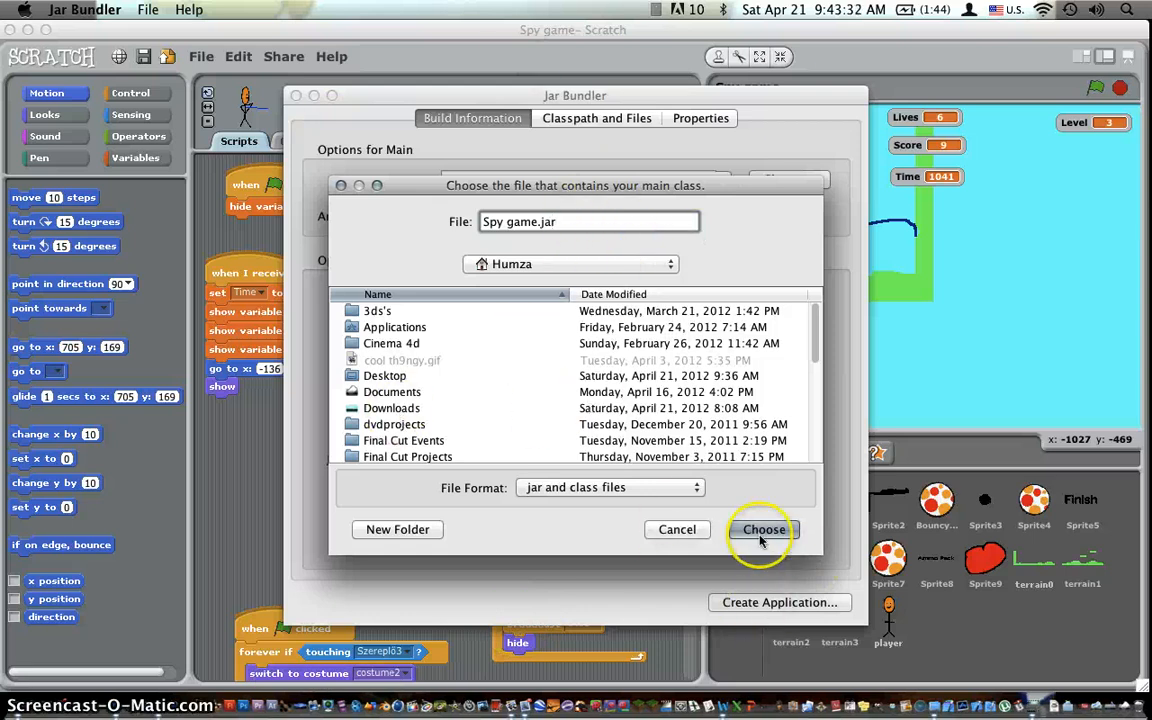
pyautogui.click(763, 529)
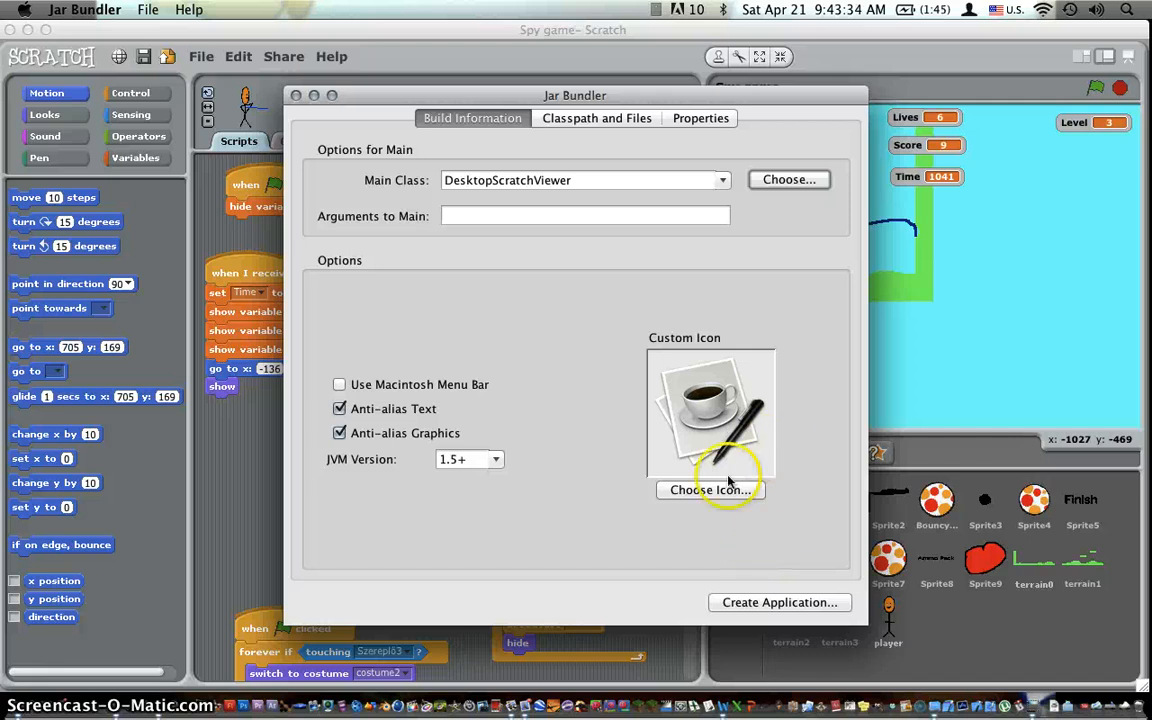
pyautogui.moveTo(702, 390)
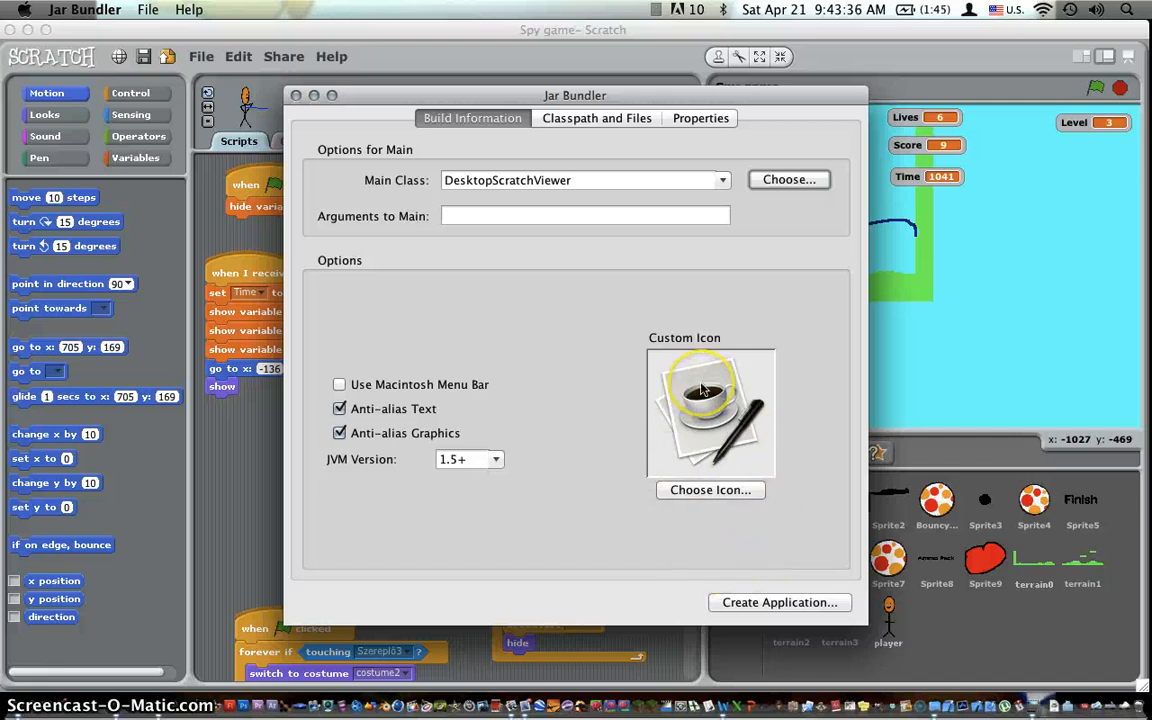
pyautogui.moveTo(643, 467)
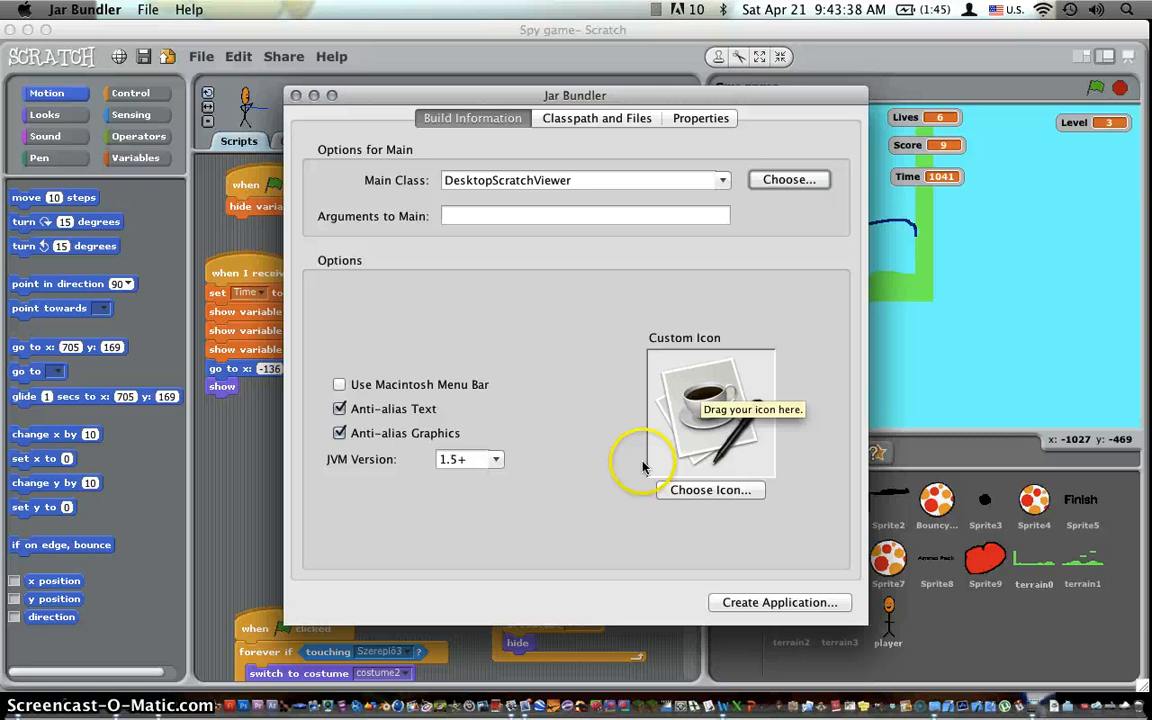
pyautogui.moveTo(627, 512)
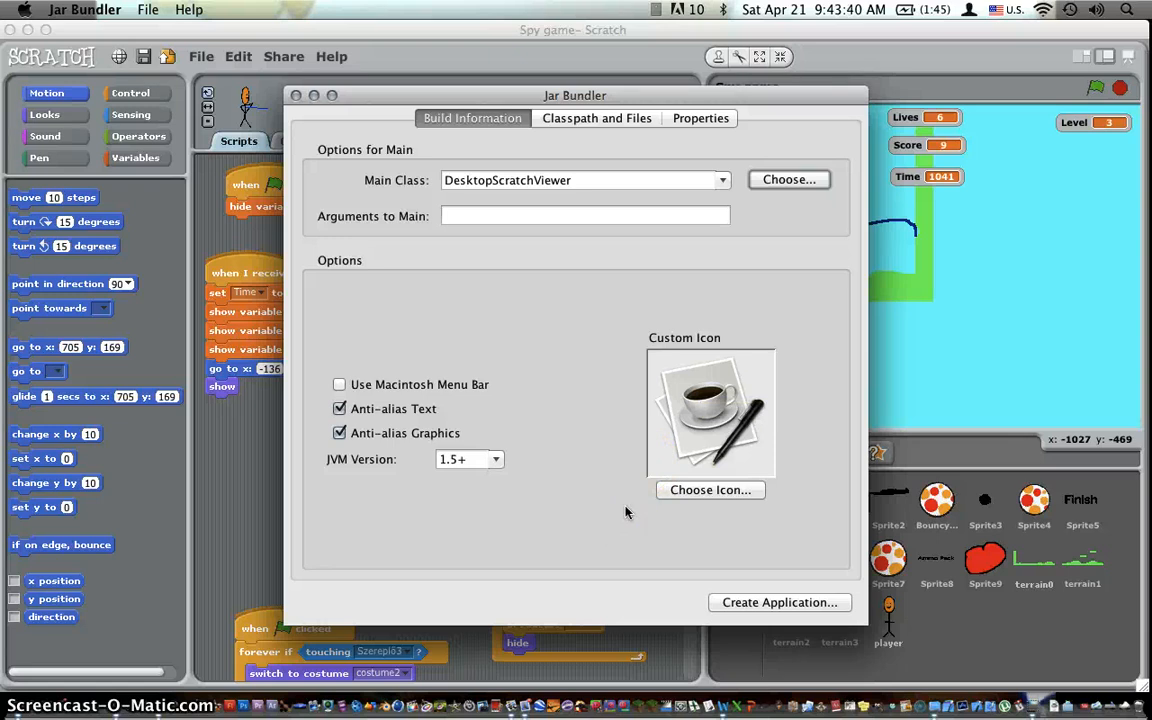
pyautogui.moveTo(795, 462)
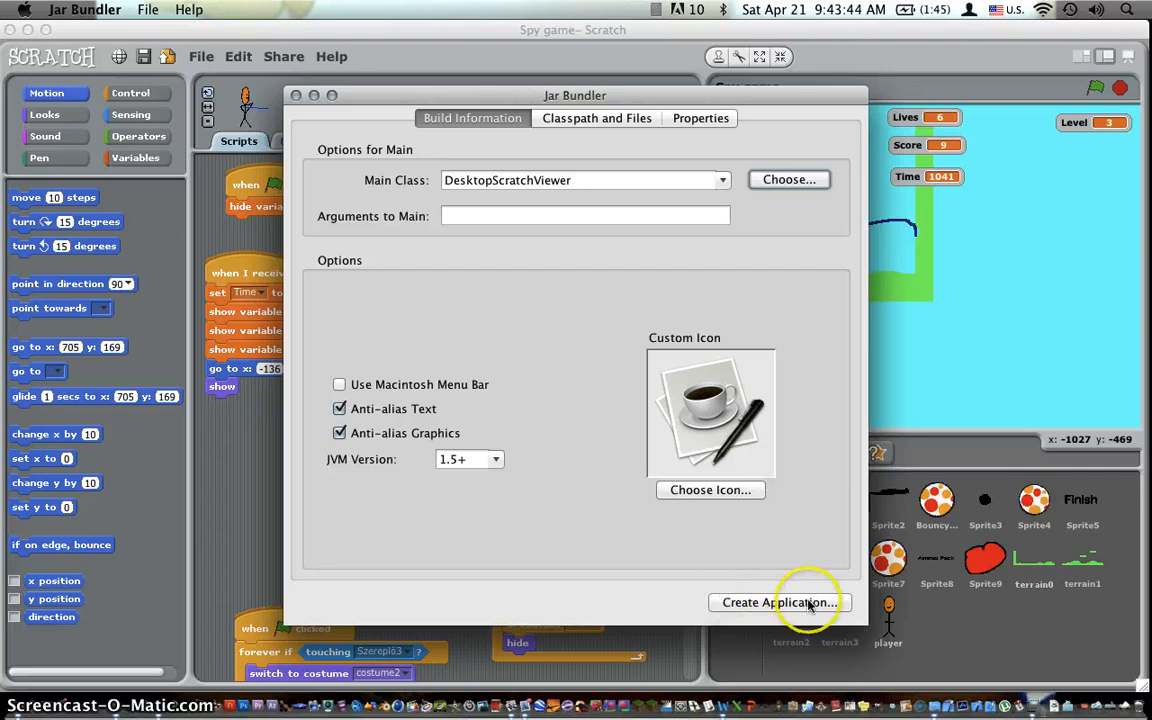
# Create the application named Spy game in the home folder.
pyautogui.click(779, 602)
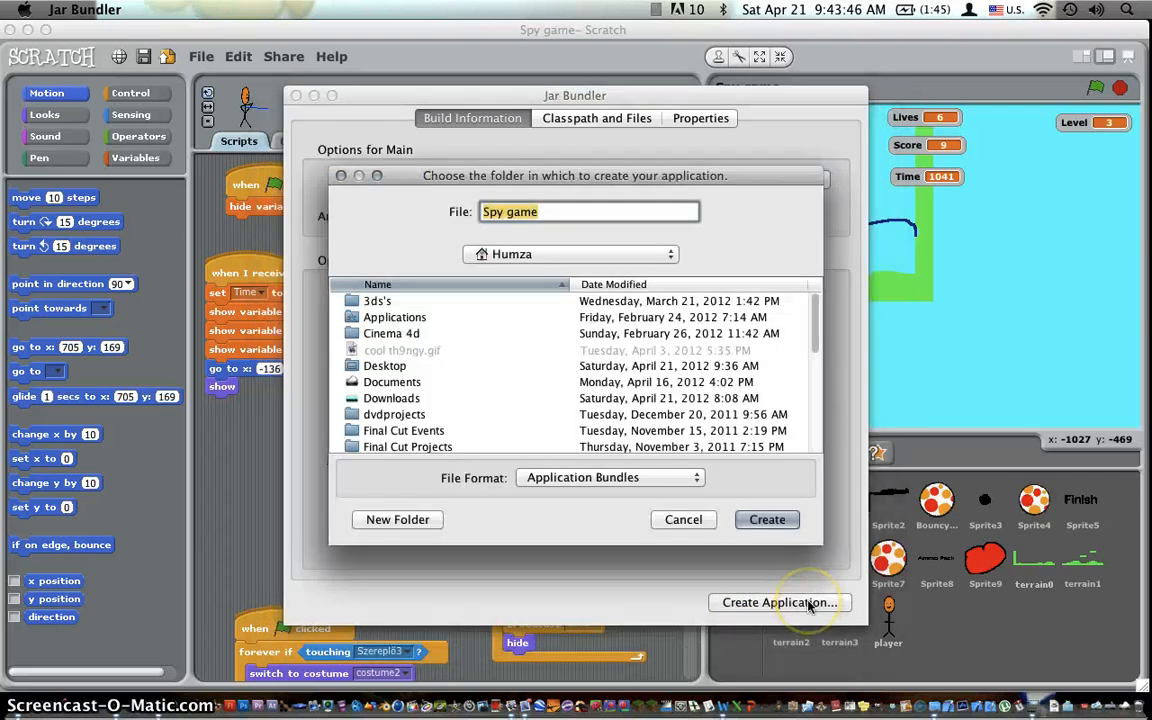
pyautogui.moveTo(853, 408)
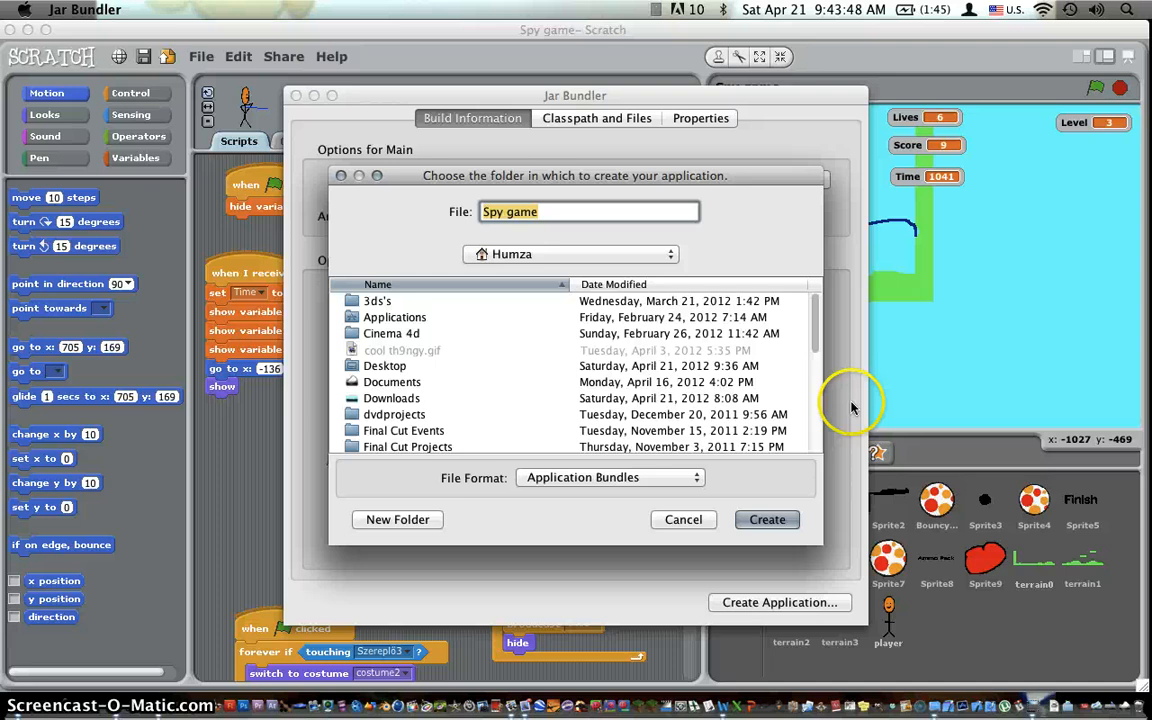
pyautogui.click(610, 477)
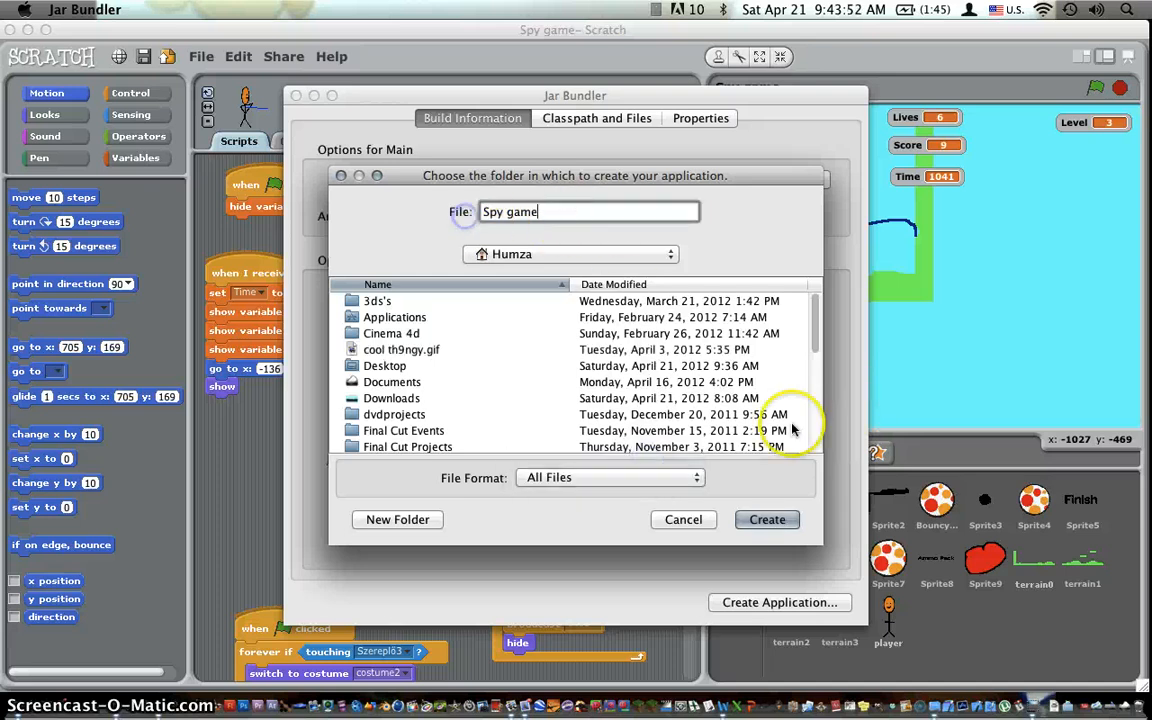
pyautogui.moveTo(767, 519)
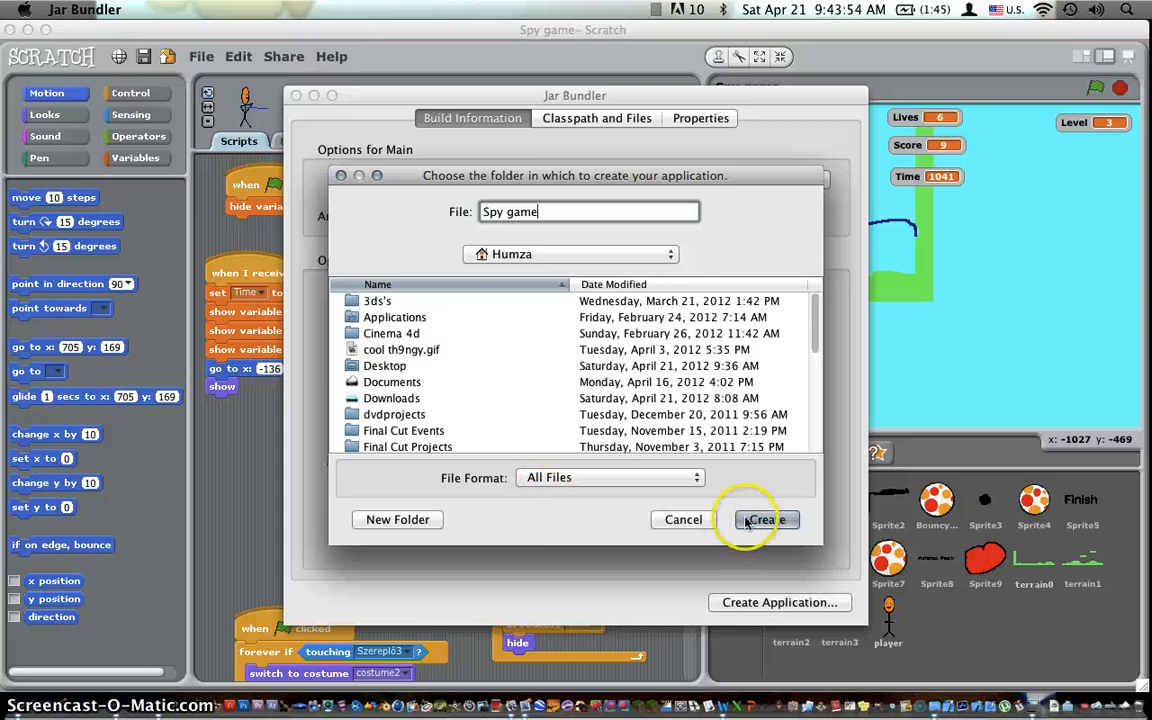
pyautogui.click(762, 519)
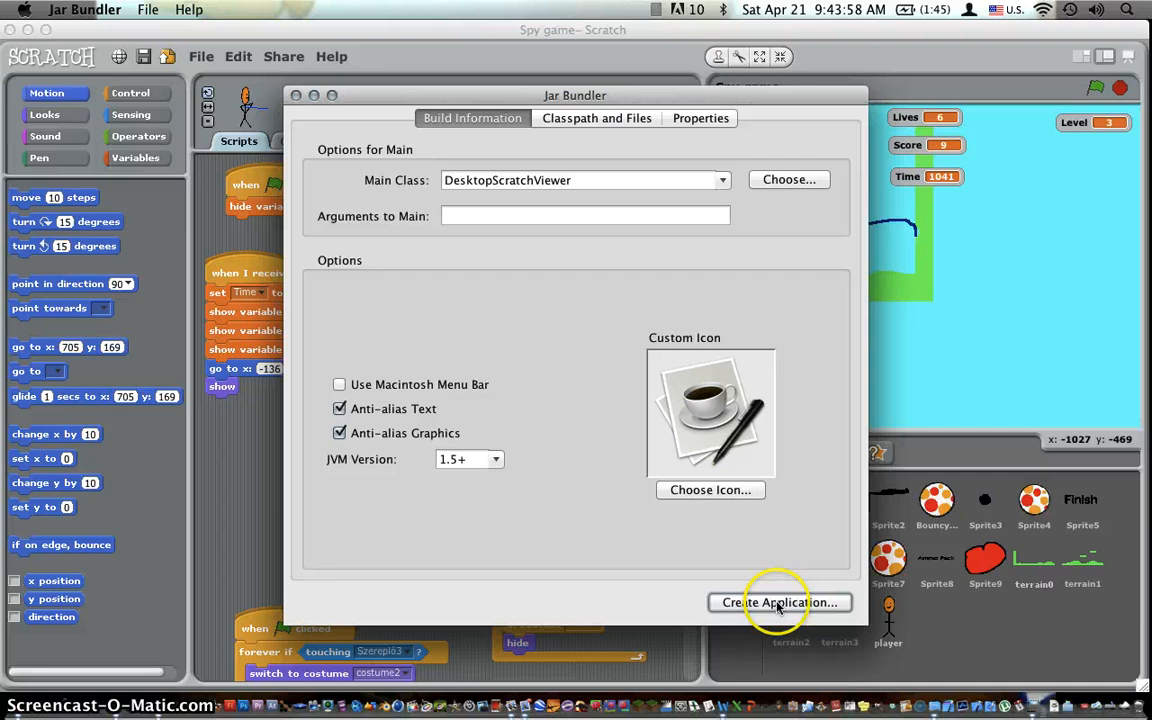
pyautogui.moveTo(314, 94)
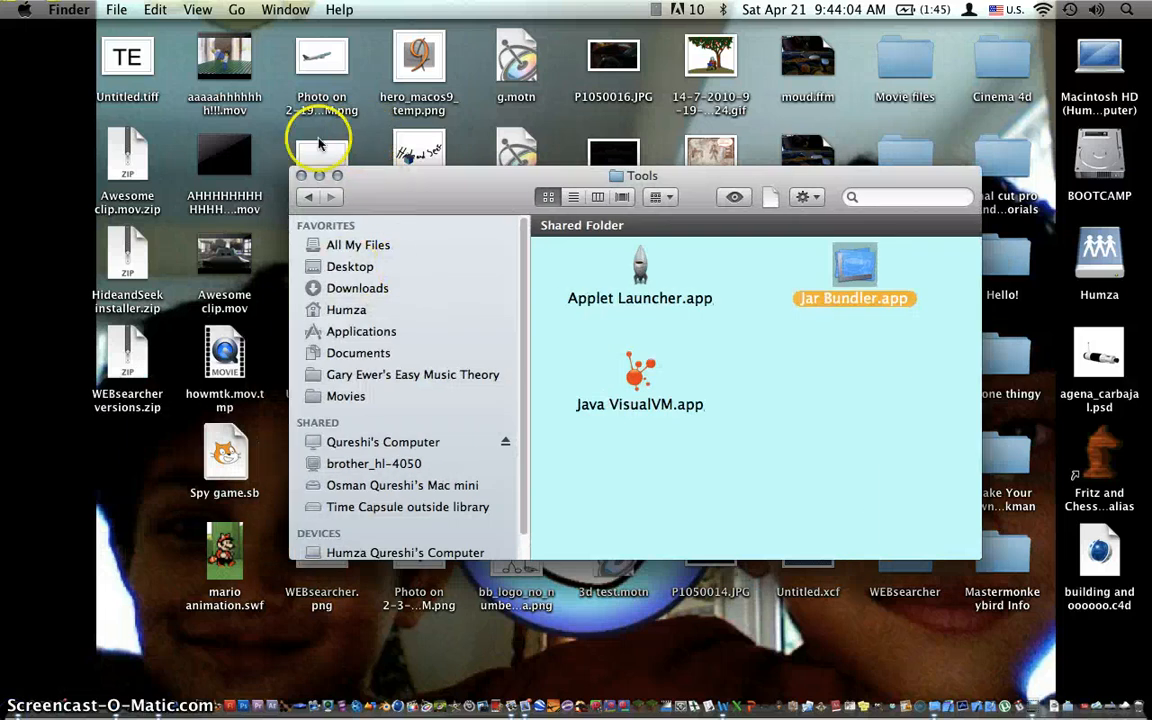
# Find the new Spy game.app in the home folder, then launch and reveal Spy (game).
pyautogui.click(358, 244)
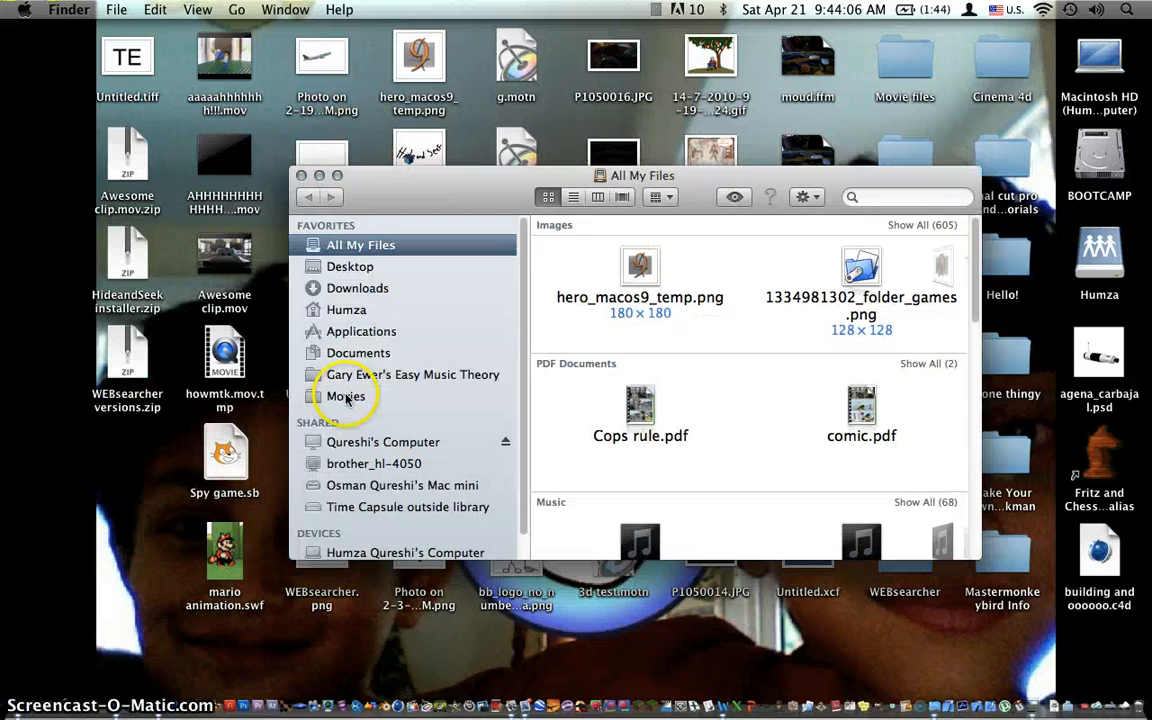
pyautogui.click(346, 309)
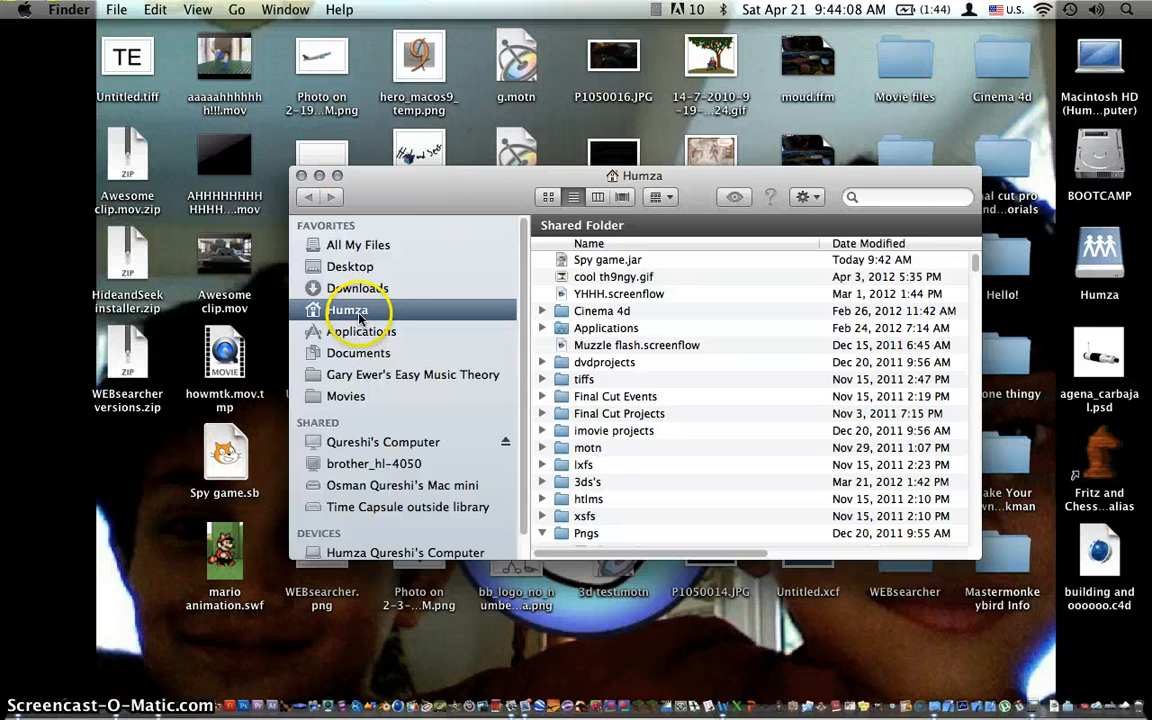
pyautogui.click(607, 259)
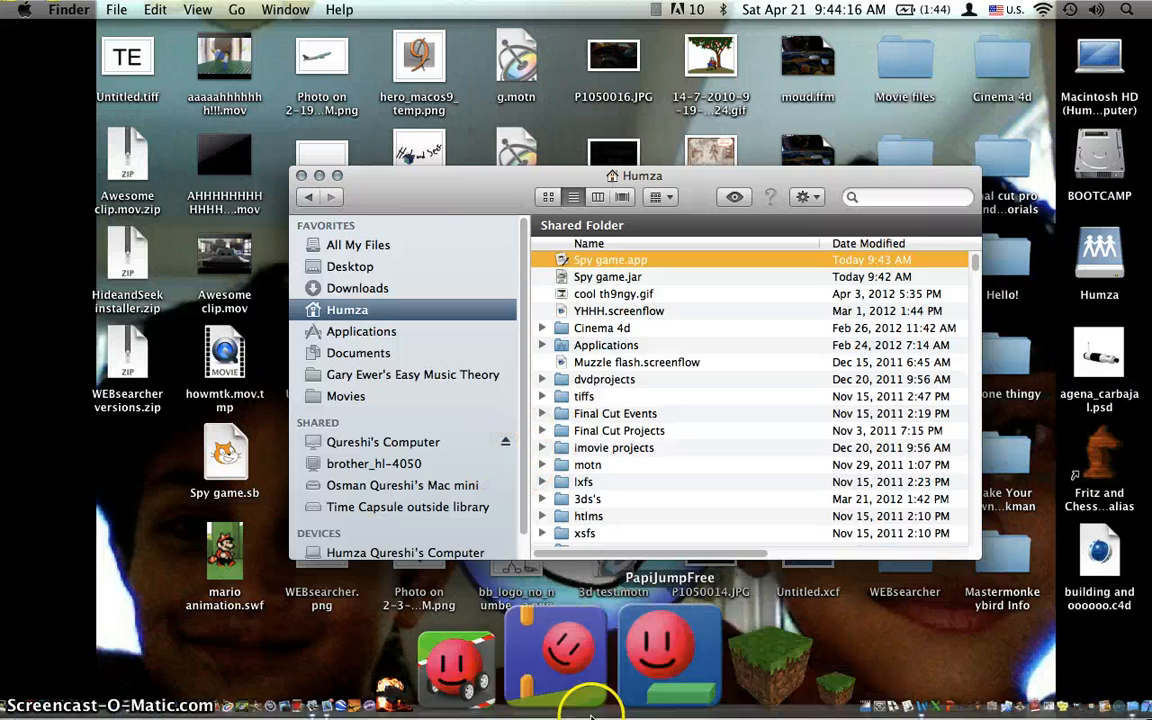
pyautogui.moveTo(670, 515)
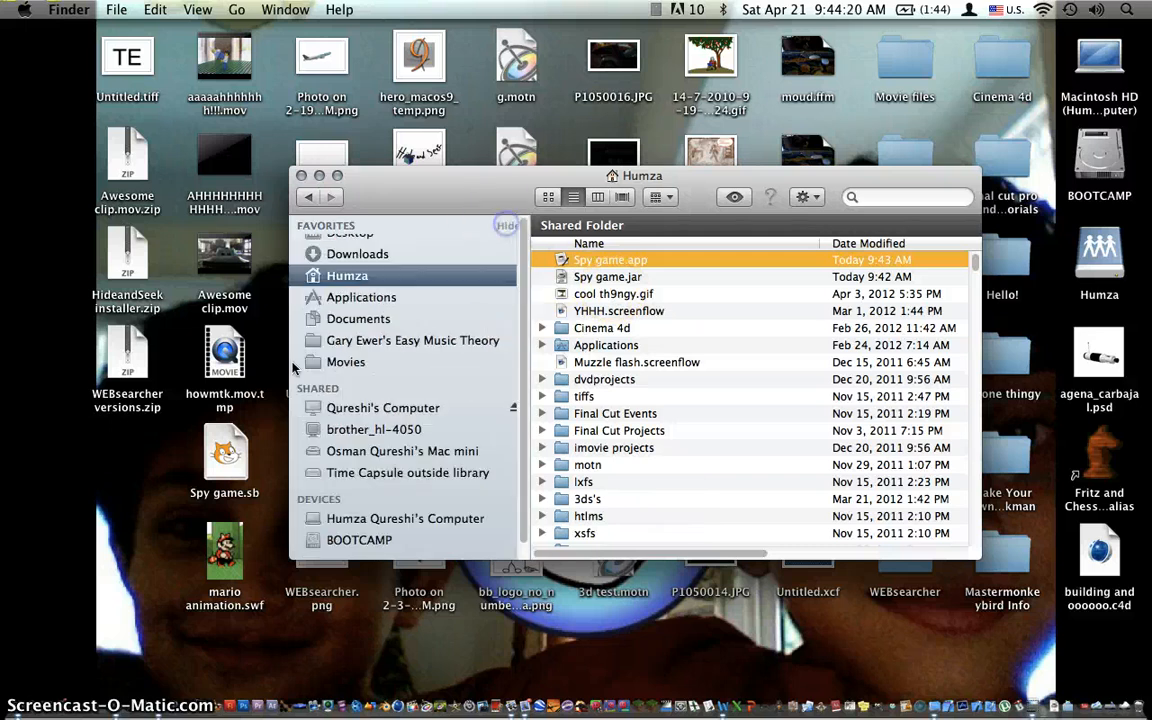
pyautogui.scroll(3)
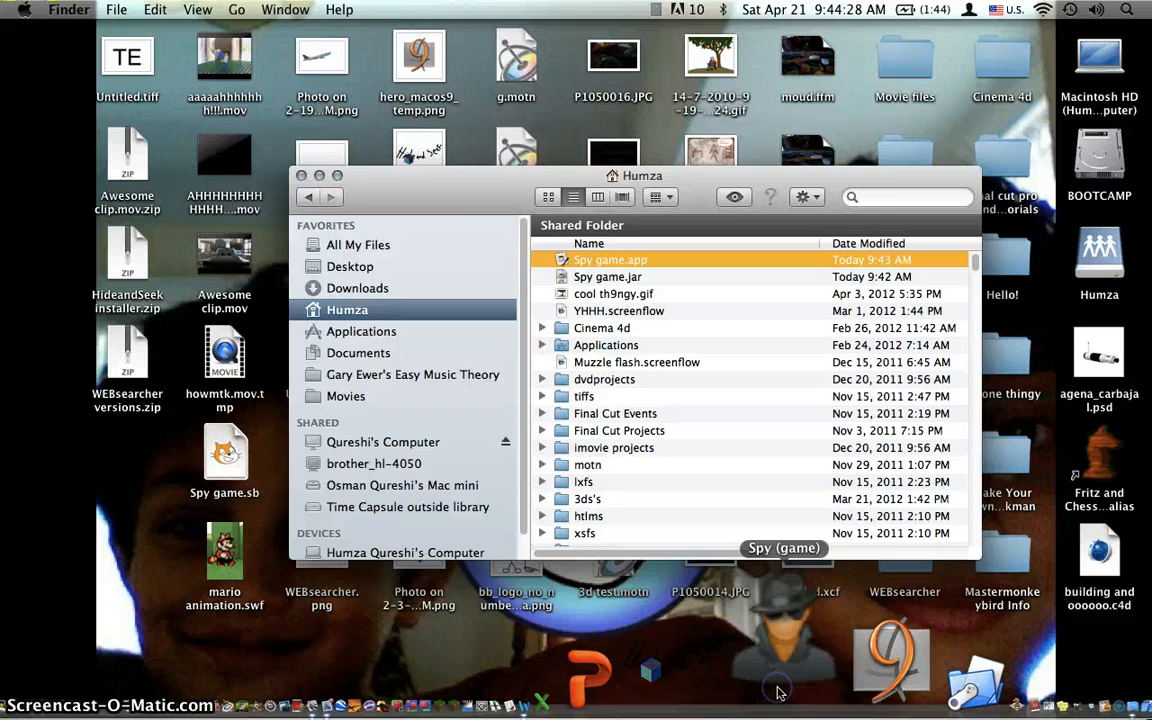
pyautogui.doubleClick(610, 259)
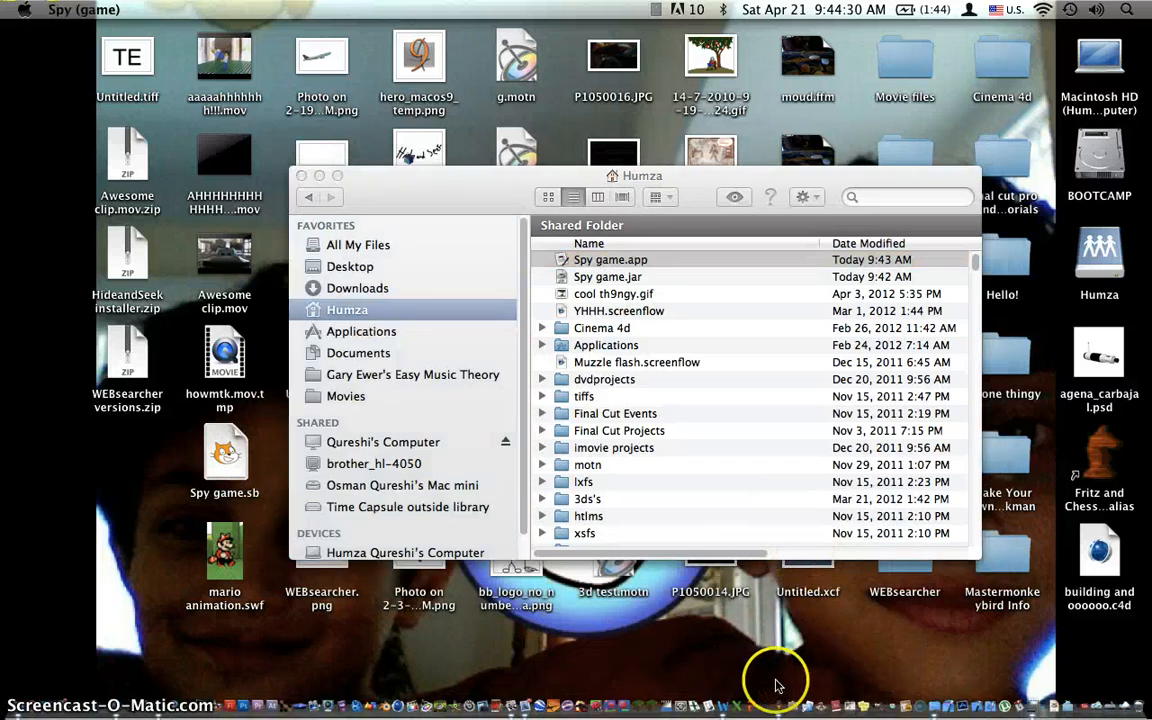
pyautogui.rightClick(775, 680)
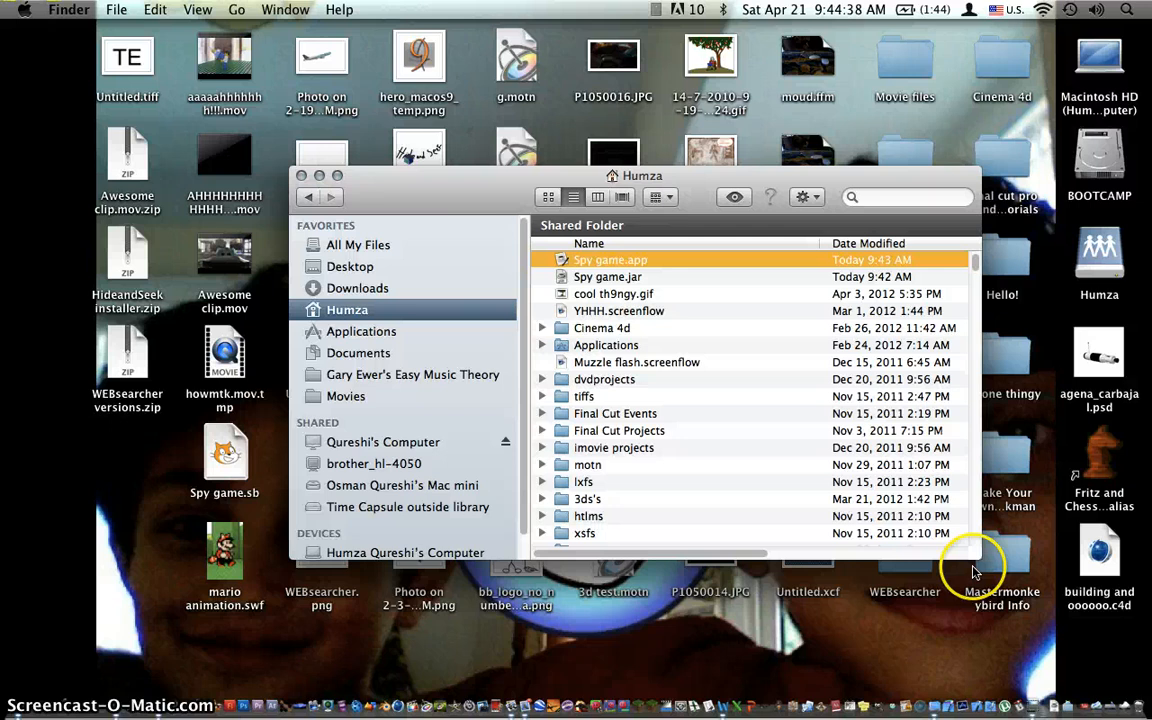
pyautogui.moveTo(505, 207)
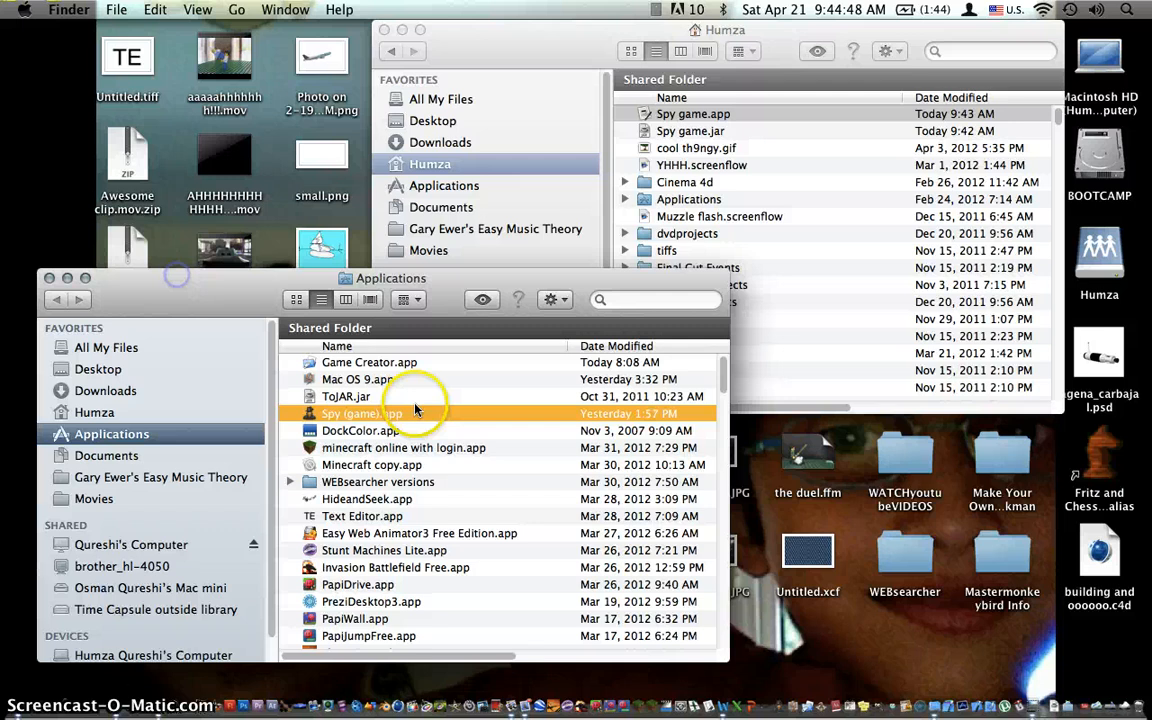
# Open Get Info for Spy (game).app, copy its icon, and close the info window.
pyautogui.rightClick(361, 413)
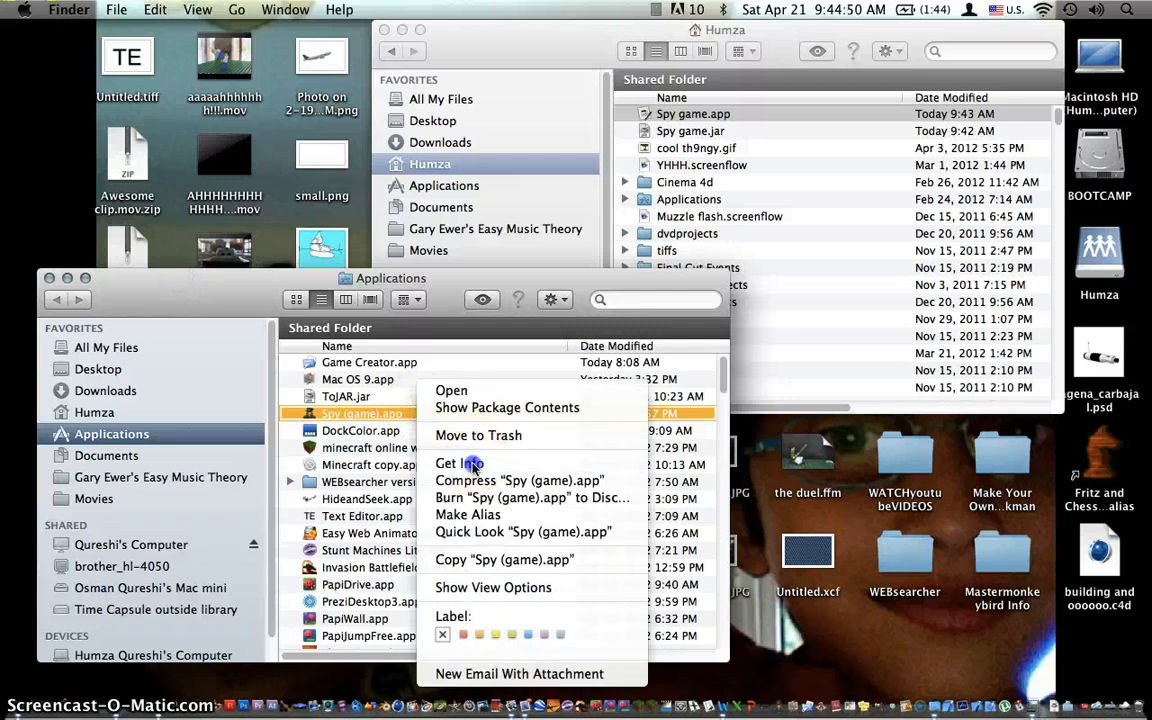
pyautogui.click(456, 463)
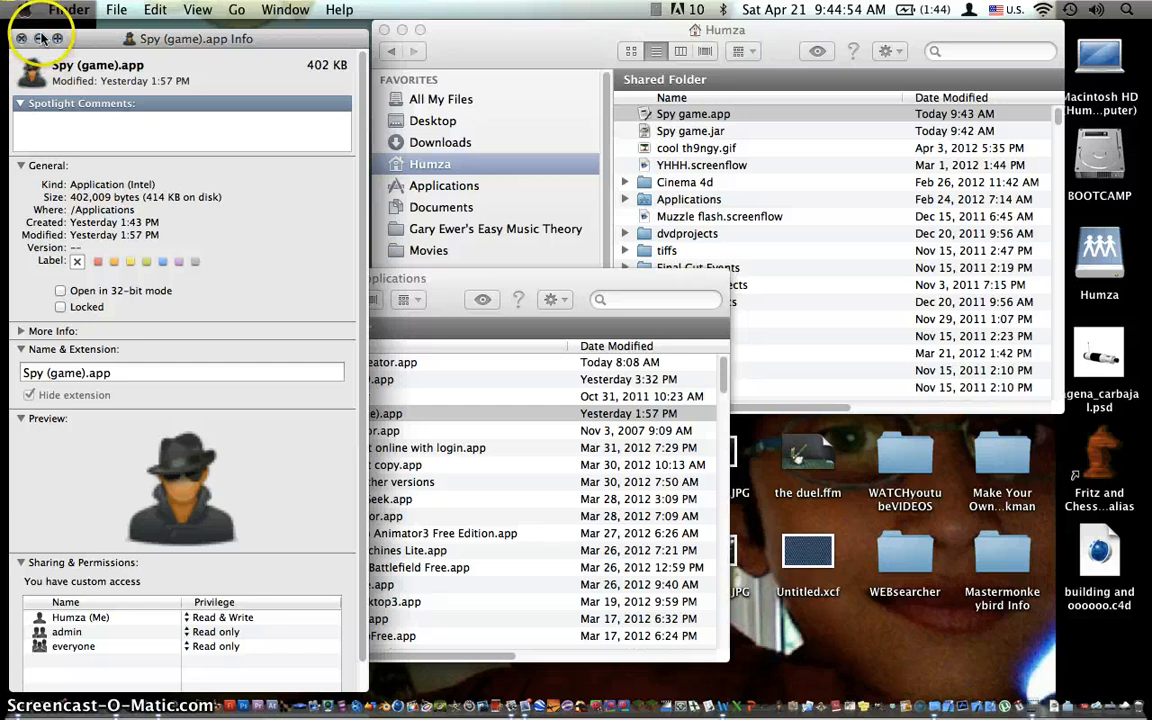
pyautogui.click(22, 38)
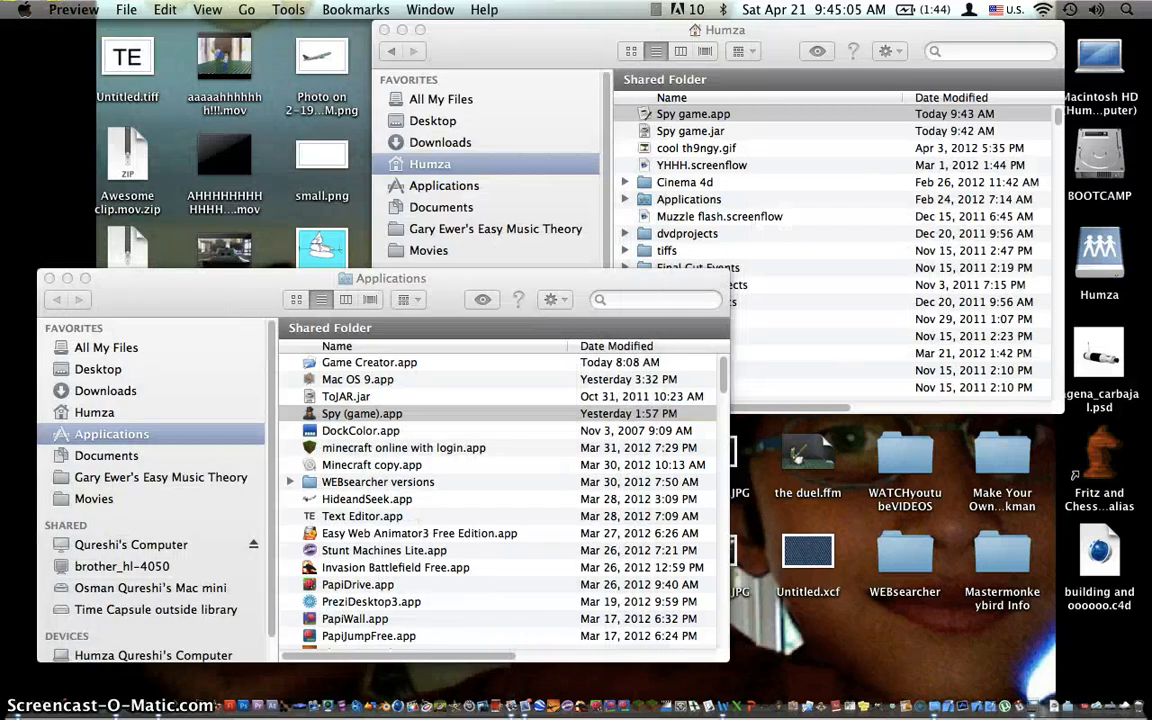
# Make a new Preview image from the clipboard spy icon, then return to Finder.
pyautogui.click(126, 9)
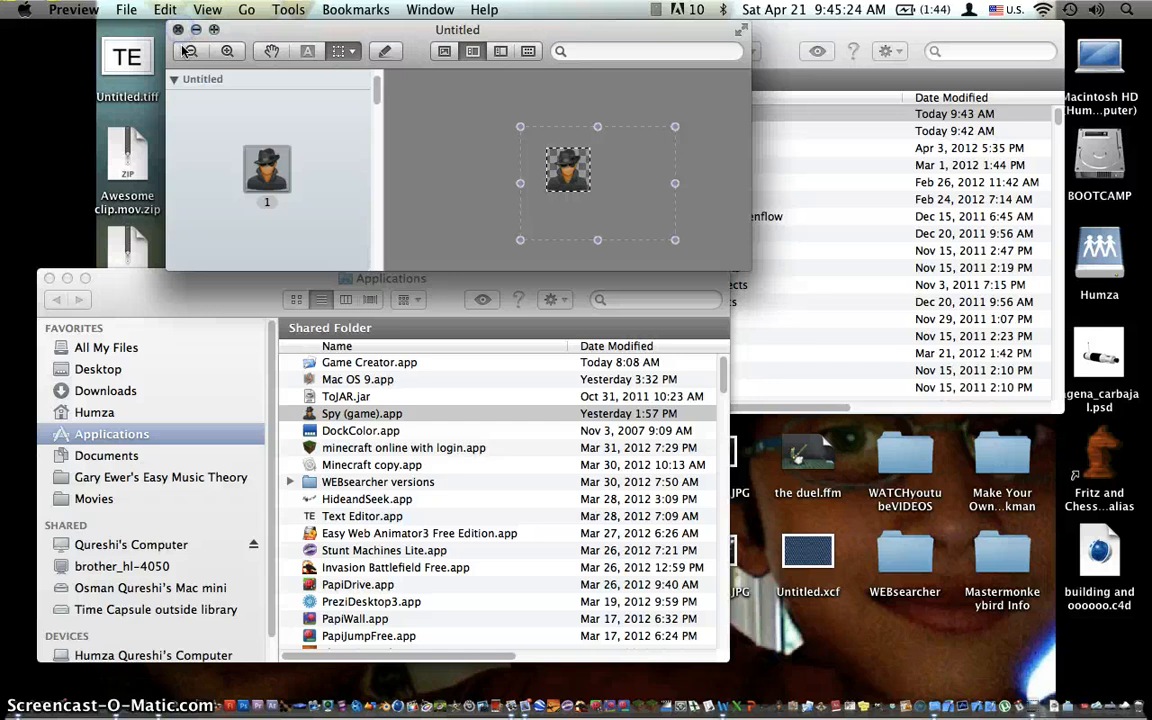
pyautogui.moveTo(658, 690)
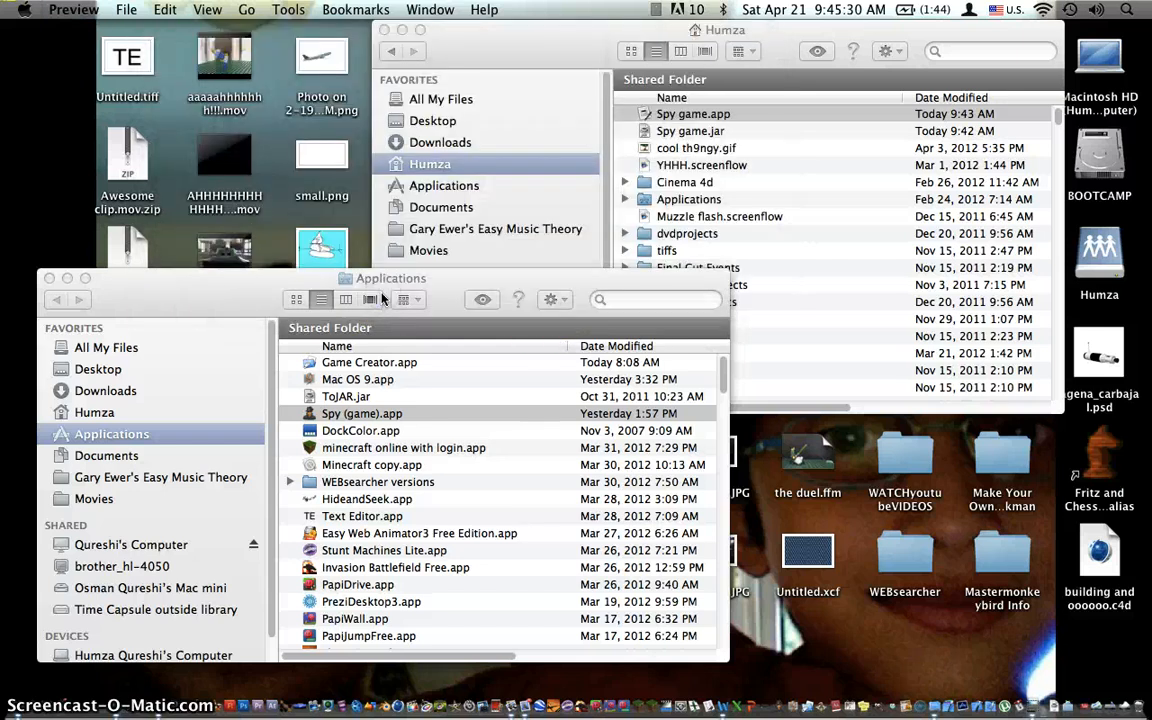
pyautogui.click(720, 113)
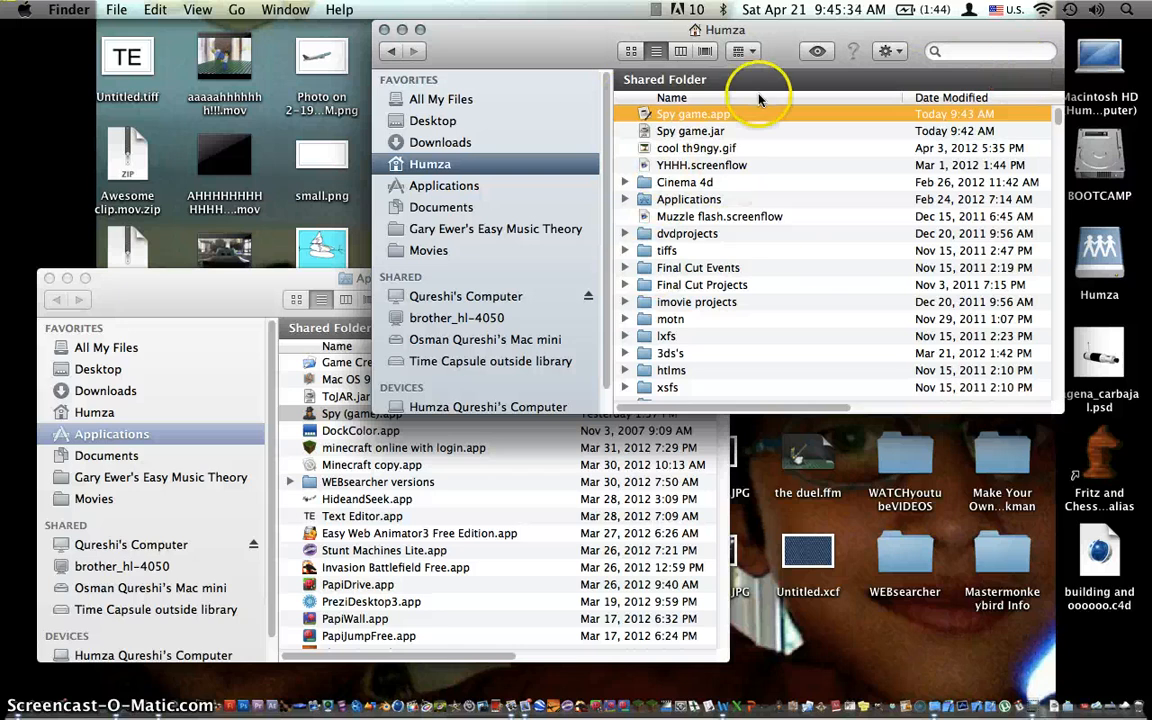
# Paste the spy icon onto Spy game.app through Get Info and close the info window.
pyautogui.rightClick(693, 113)
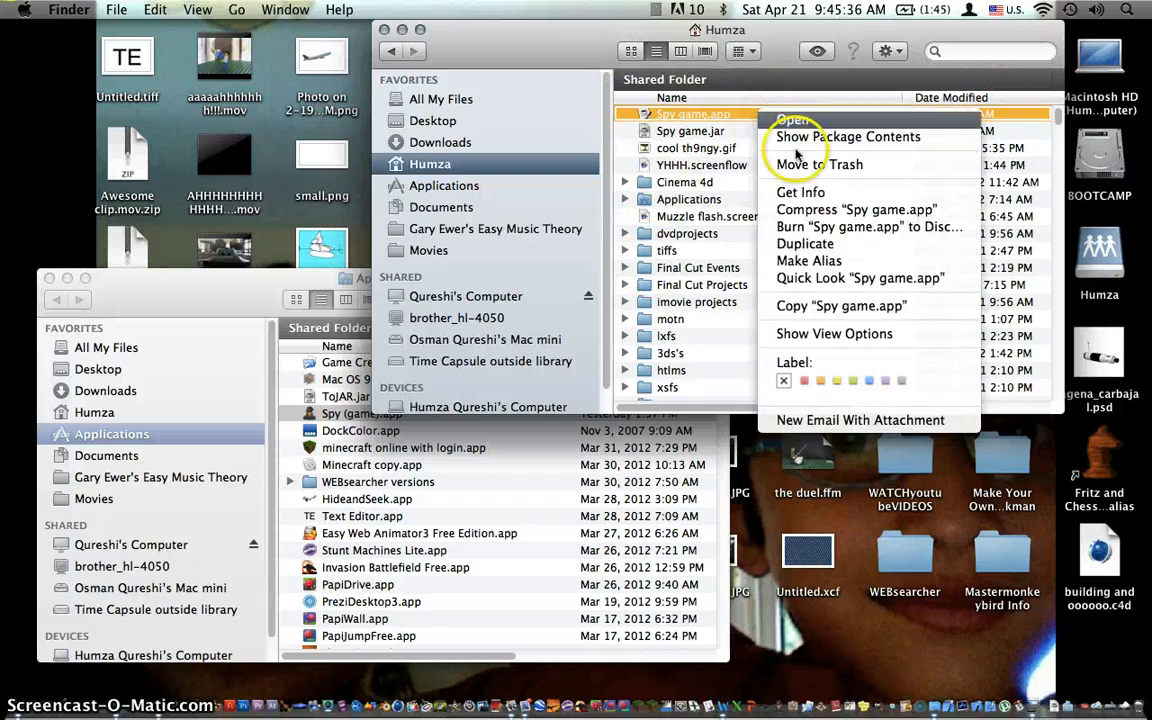
pyautogui.click(801, 192)
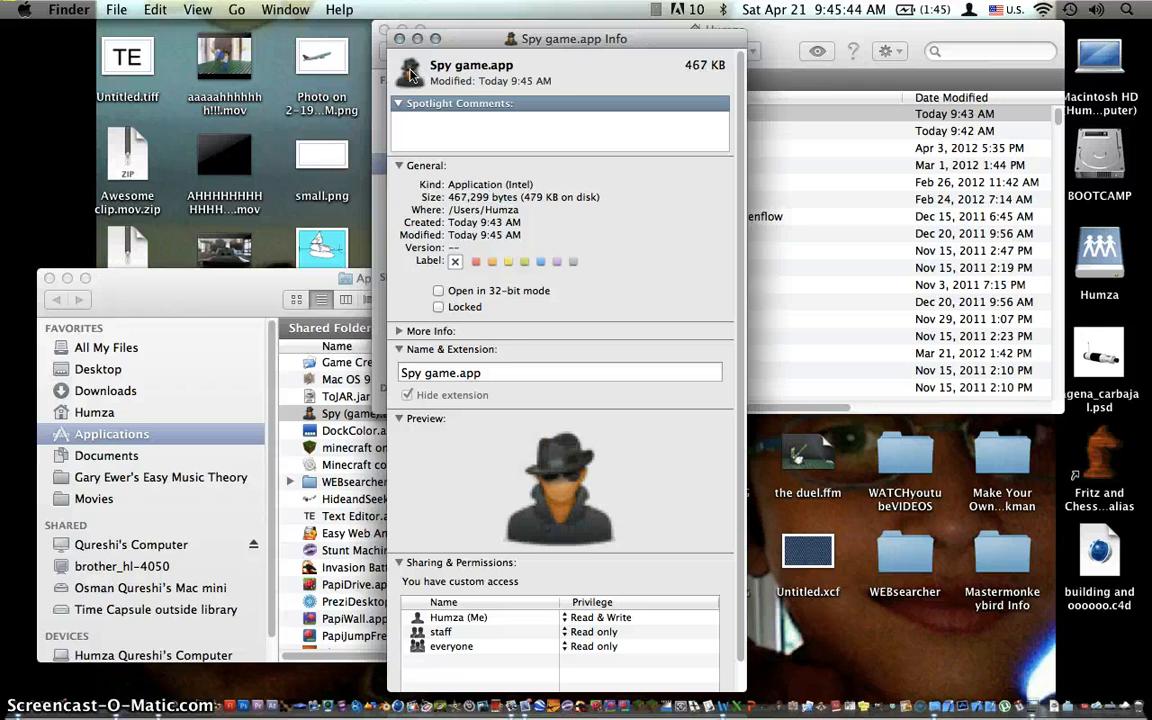
pyautogui.moveTo(595, 585)
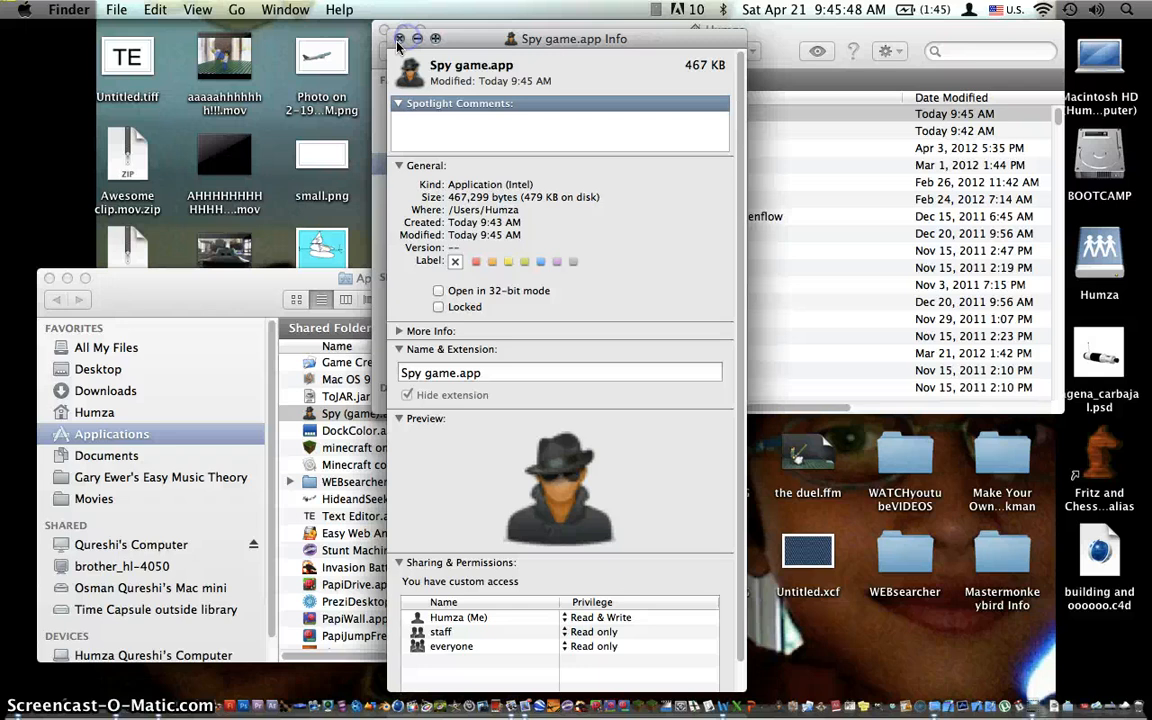
pyautogui.click(385, 39)
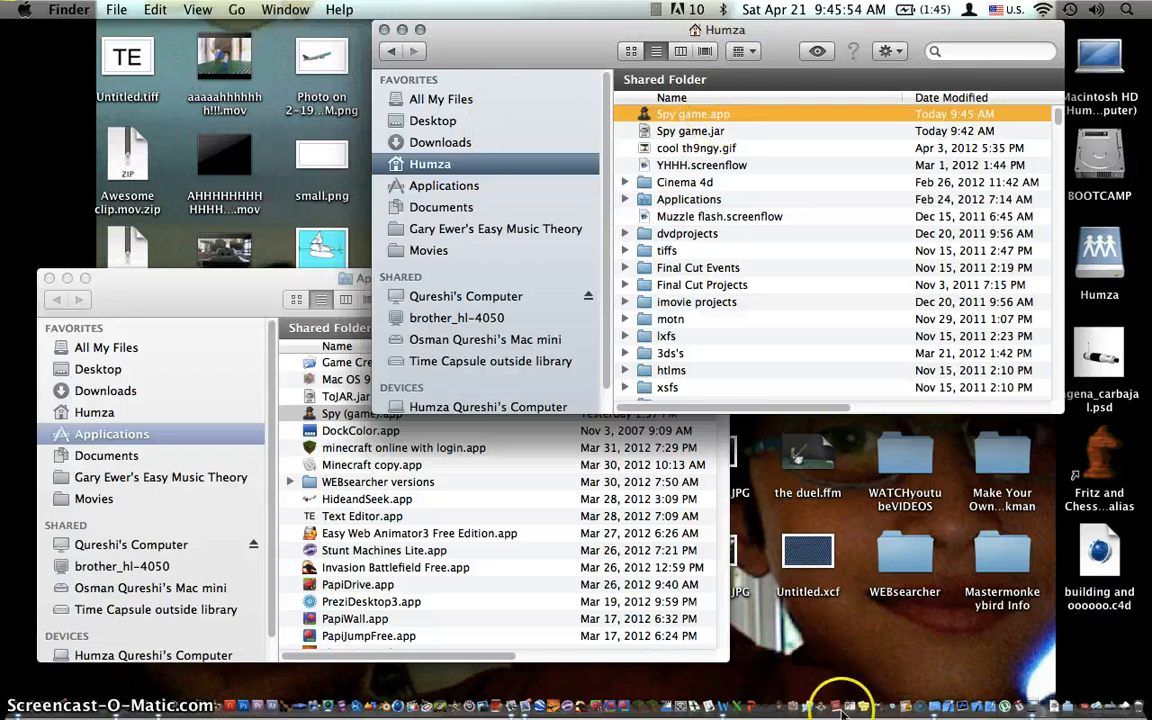
pyautogui.moveTo(713, 95)
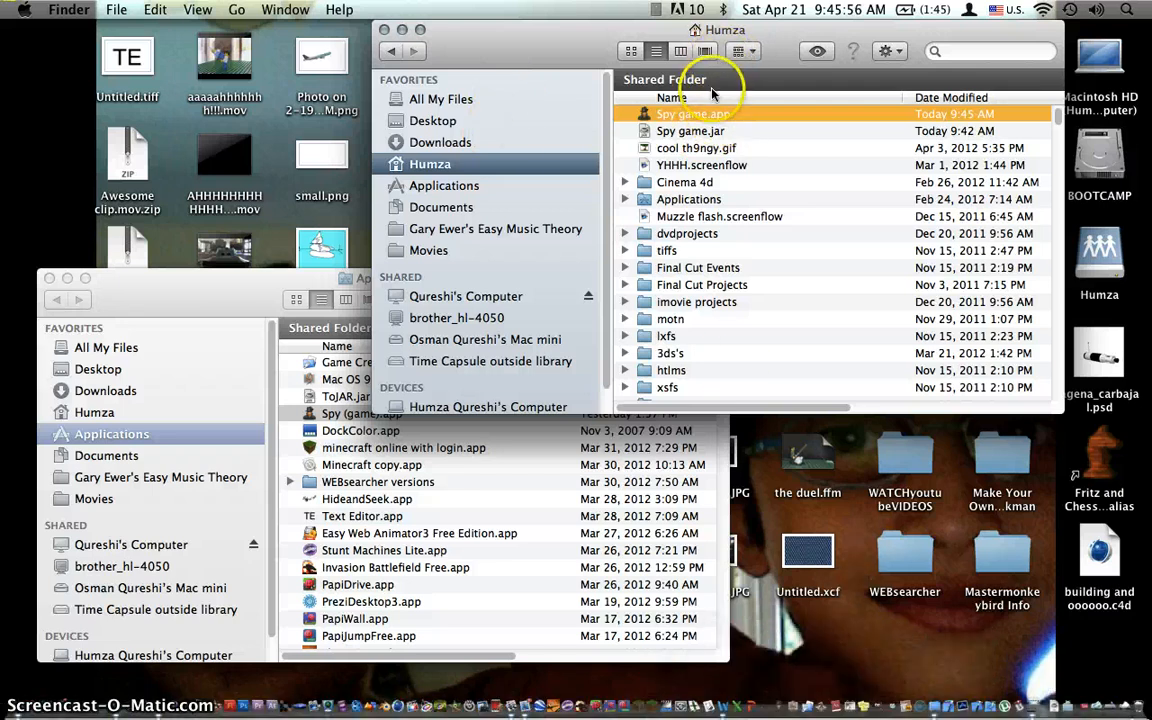